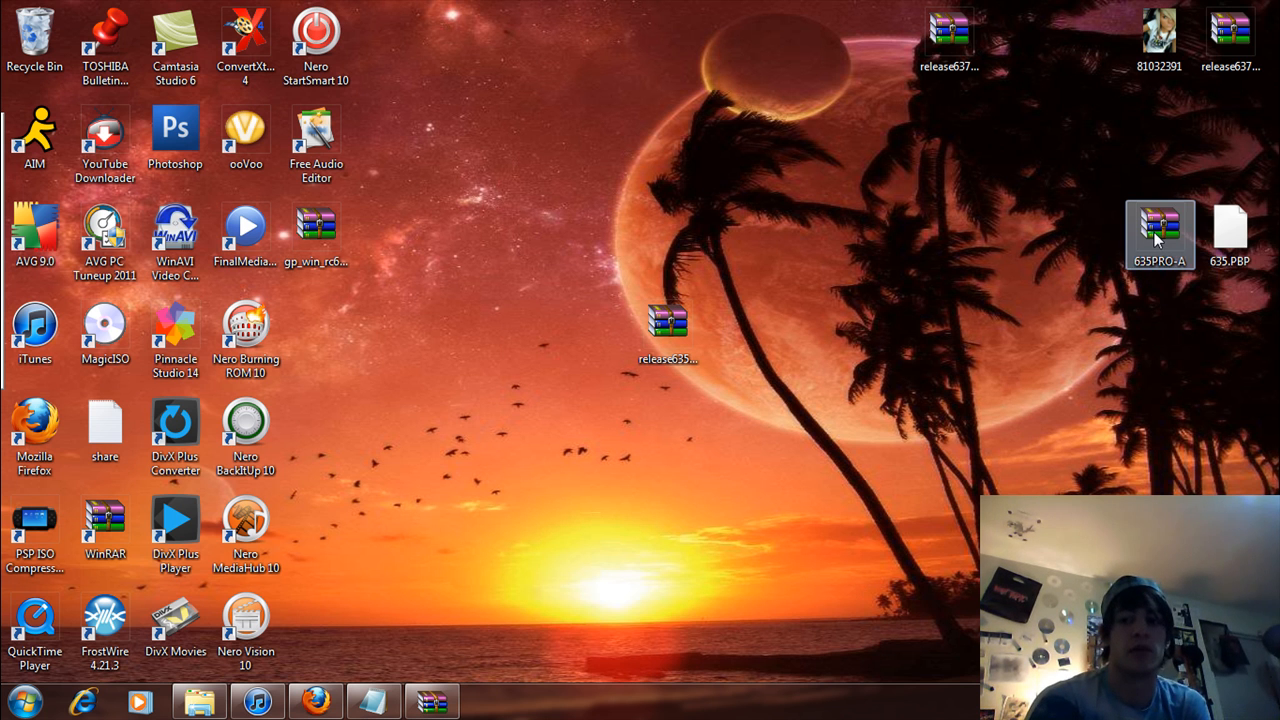
mouse_move(1160, 235)
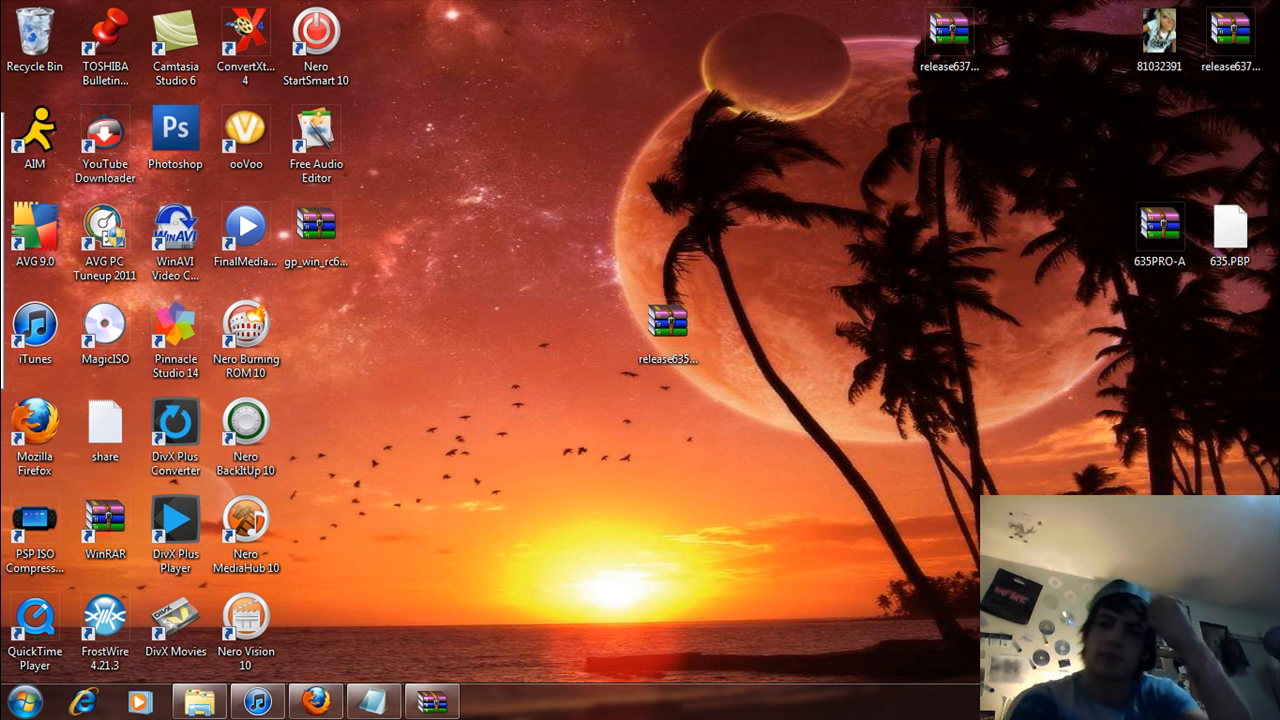
- Open 635PRO-A.rar, dismiss the license reminder, and browse into PSP\GAME\635PROUPDATE
left_click(1159, 230)
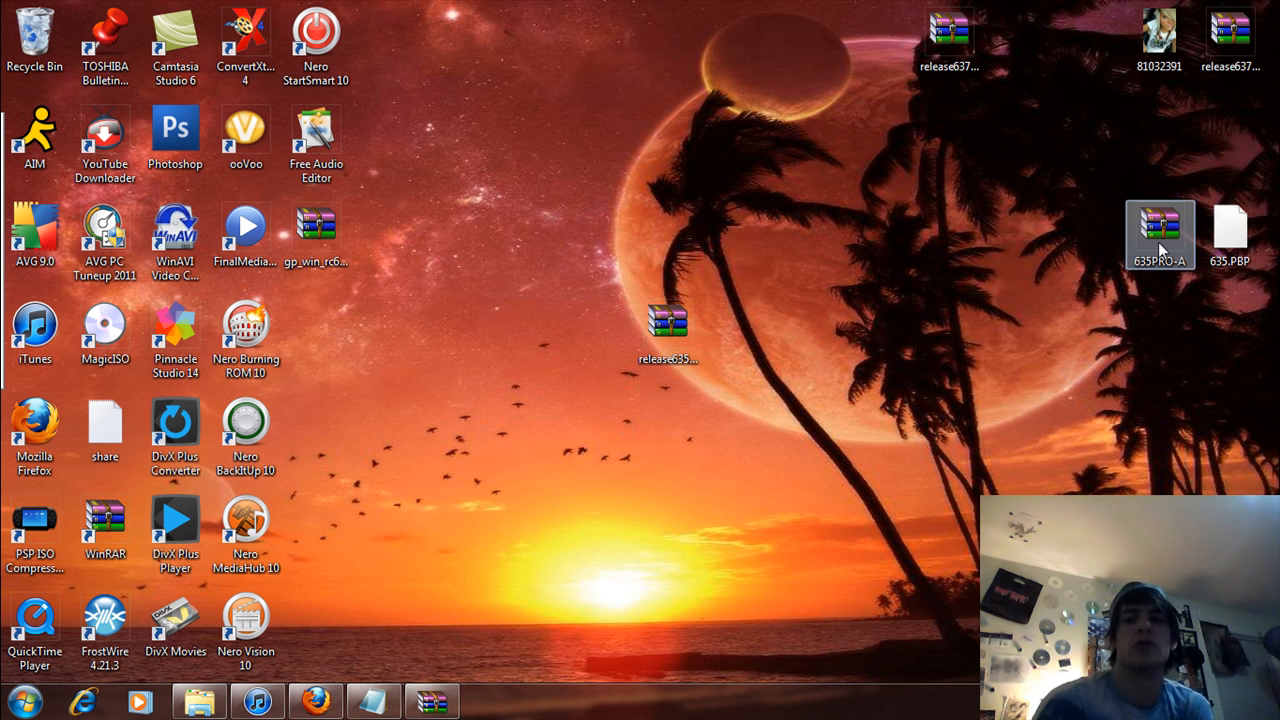
double_click(1160, 230)
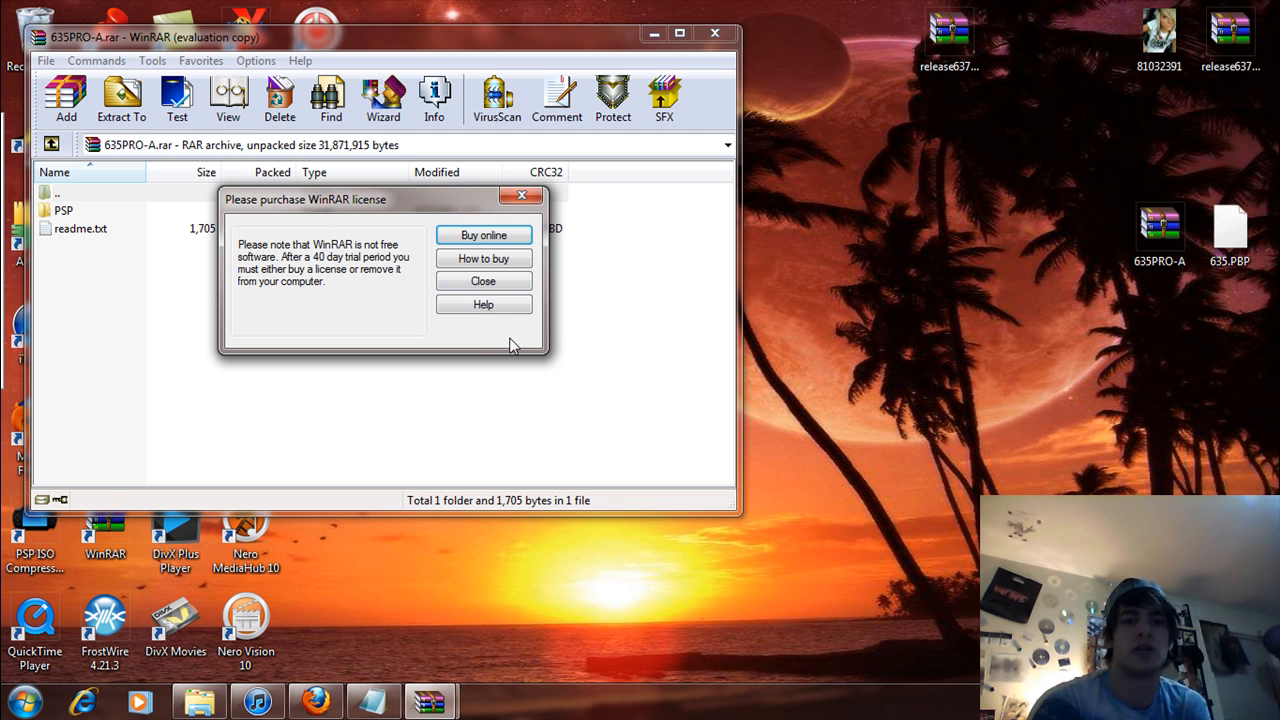
left_click(483, 281)
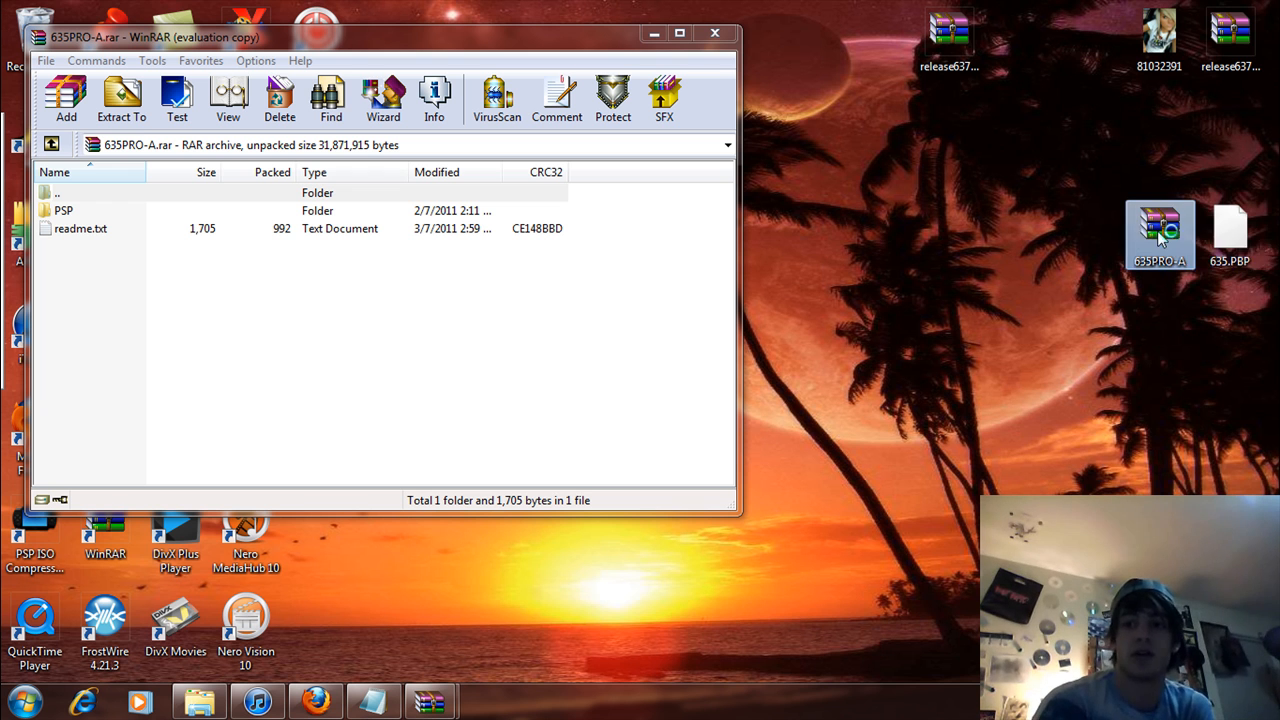
right_click(1160, 230)
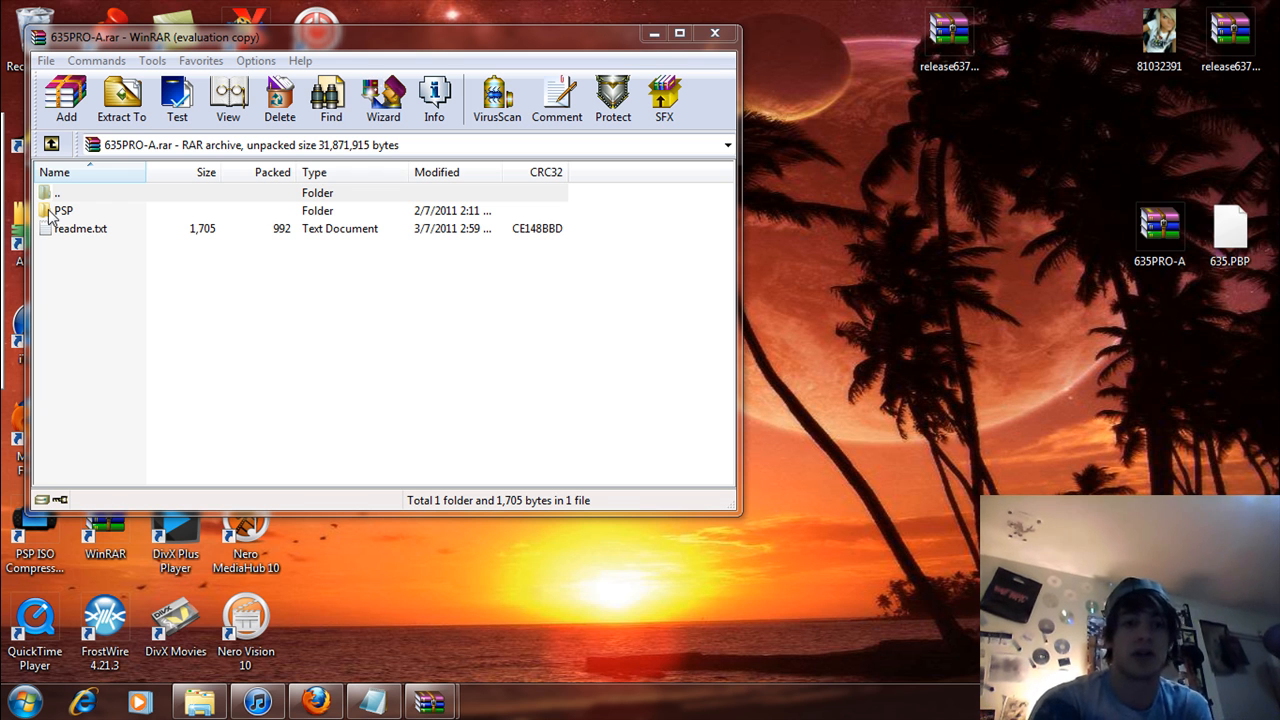
mouse_move(58, 215)
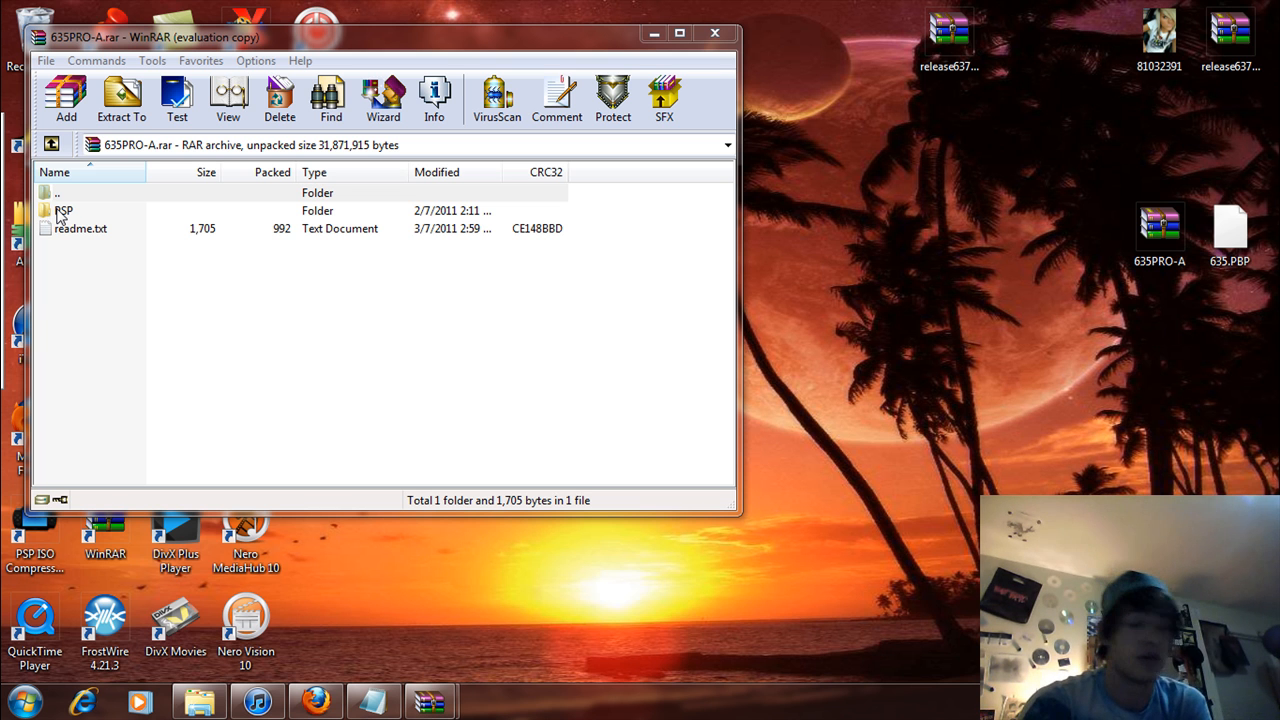
double_click(63, 210)
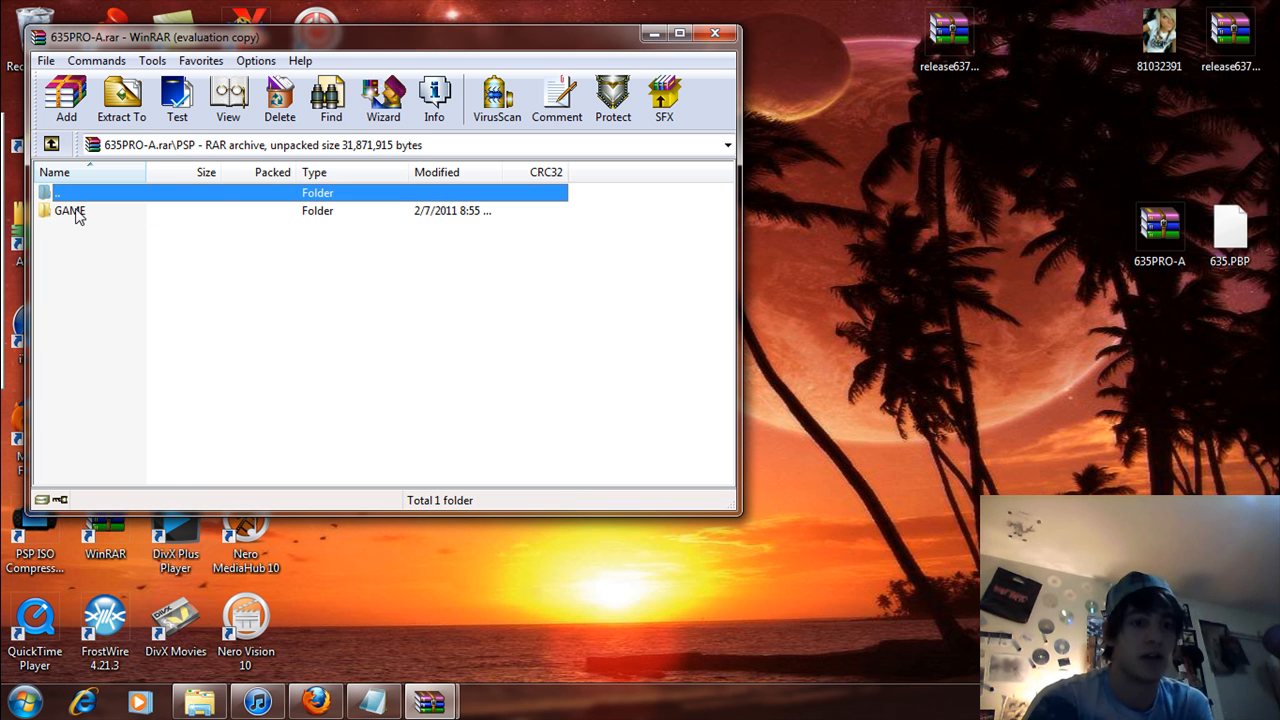
double_click(70, 210)
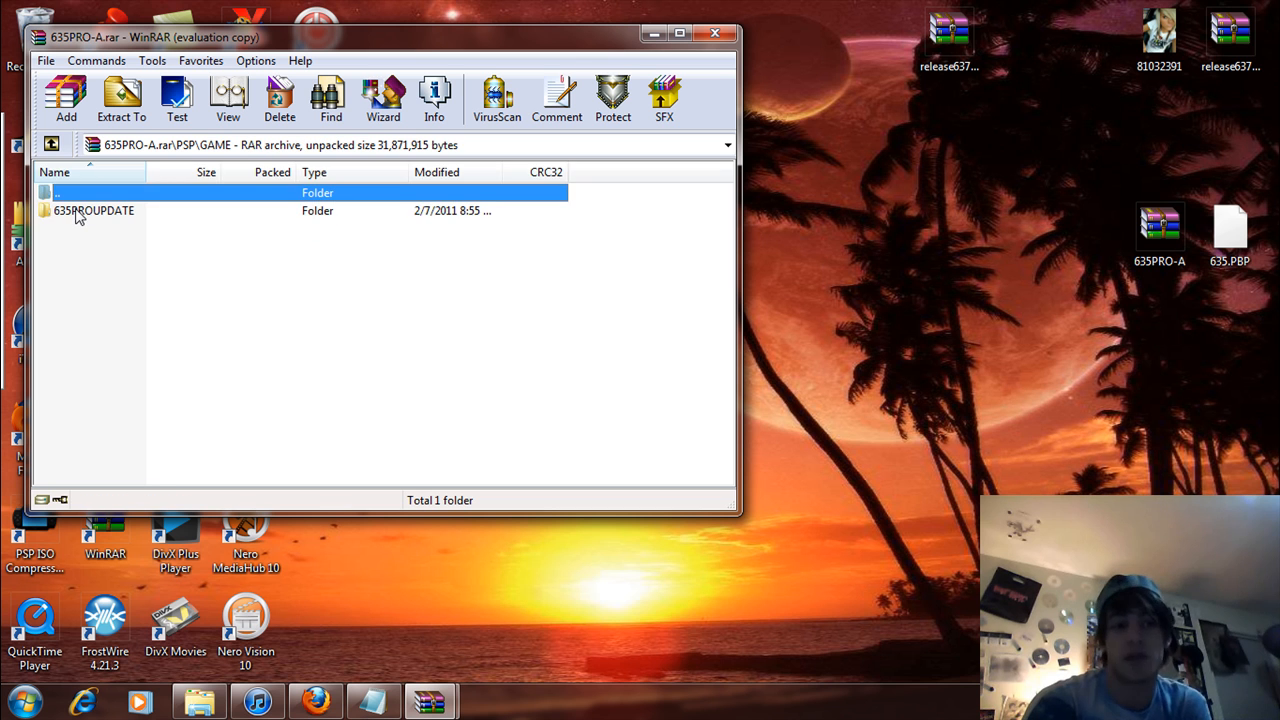
mouse_move(79, 227)
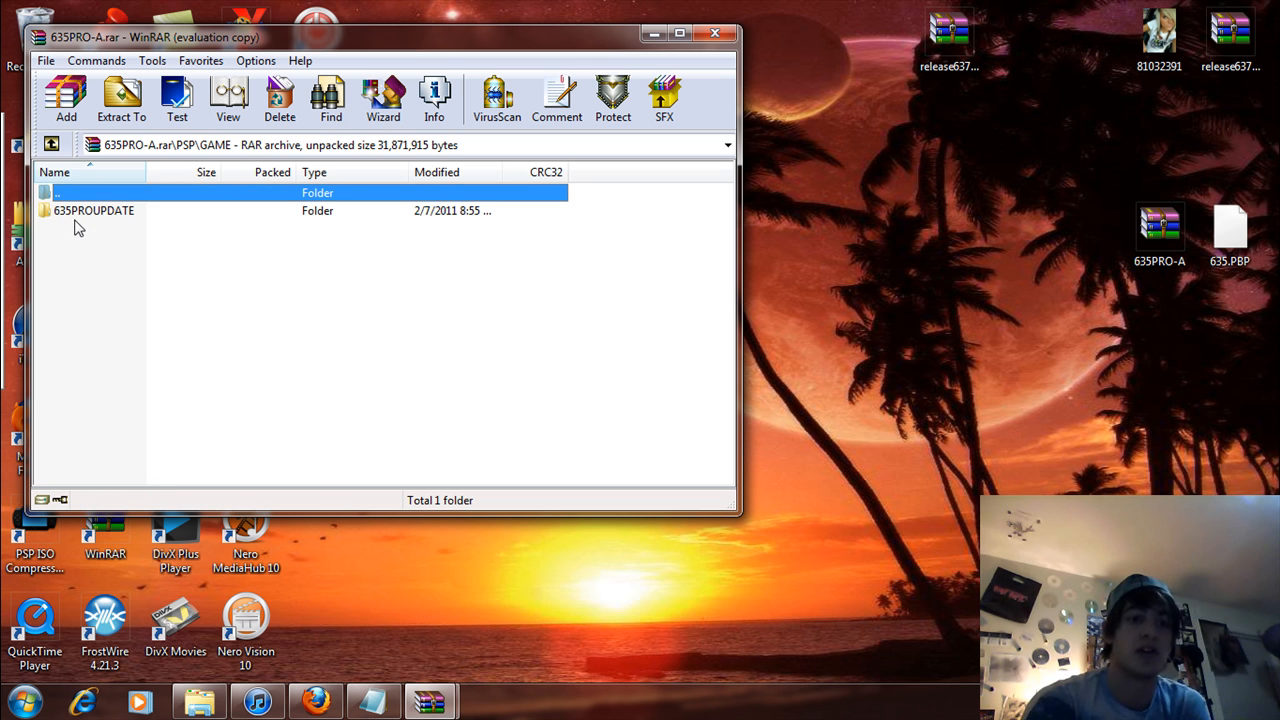
double_click(93, 210)
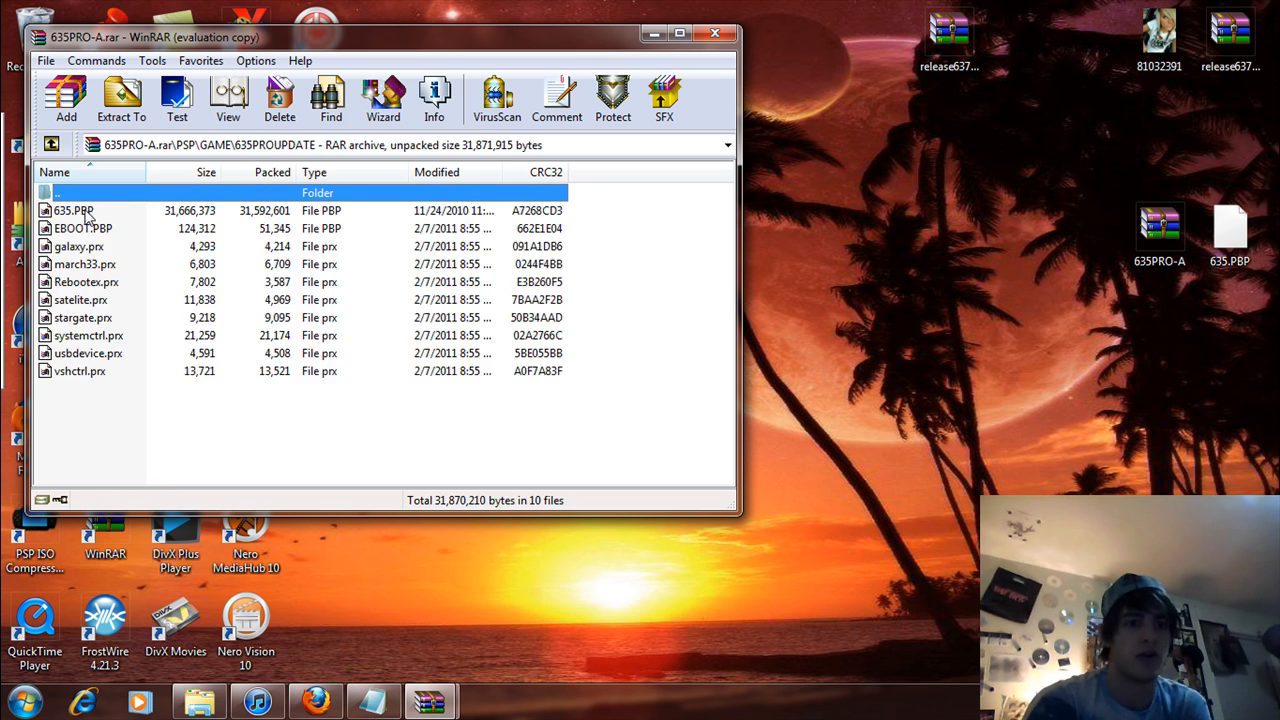
- Confirm deleting 635.PBP from the archive, then select EBOOT.PBP
left_click(279, 97)
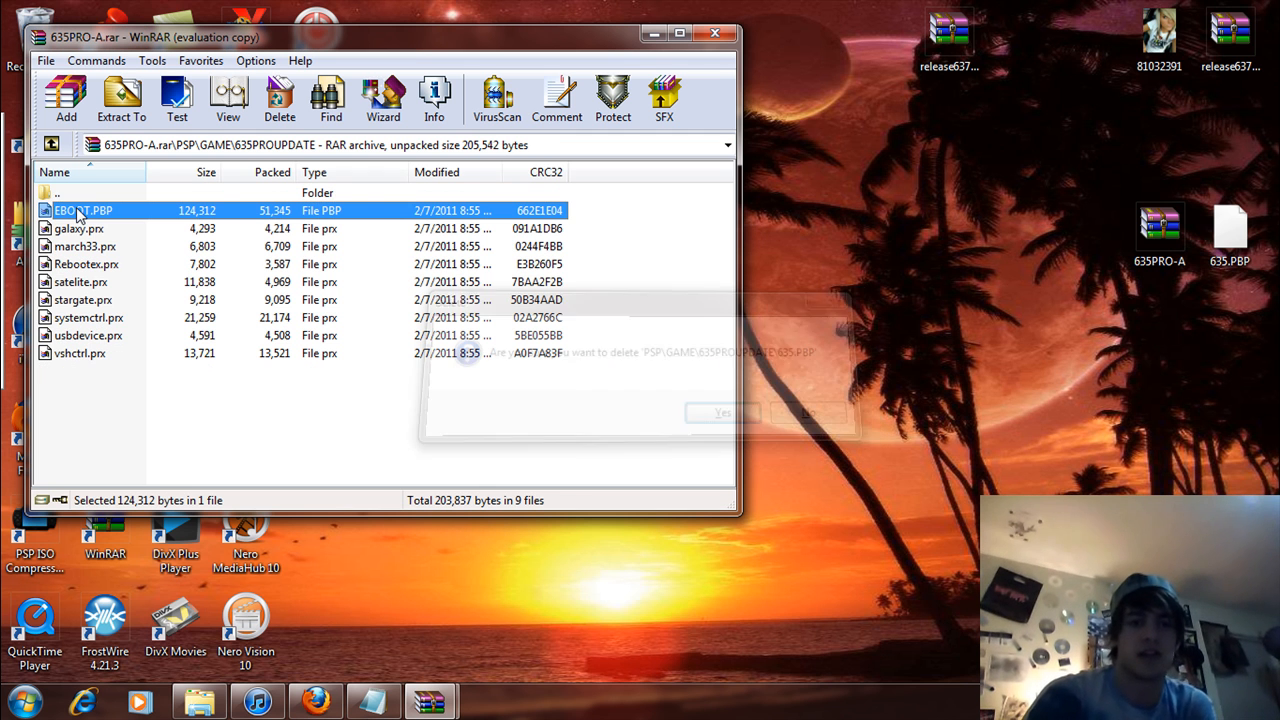
left_click(722, 412)
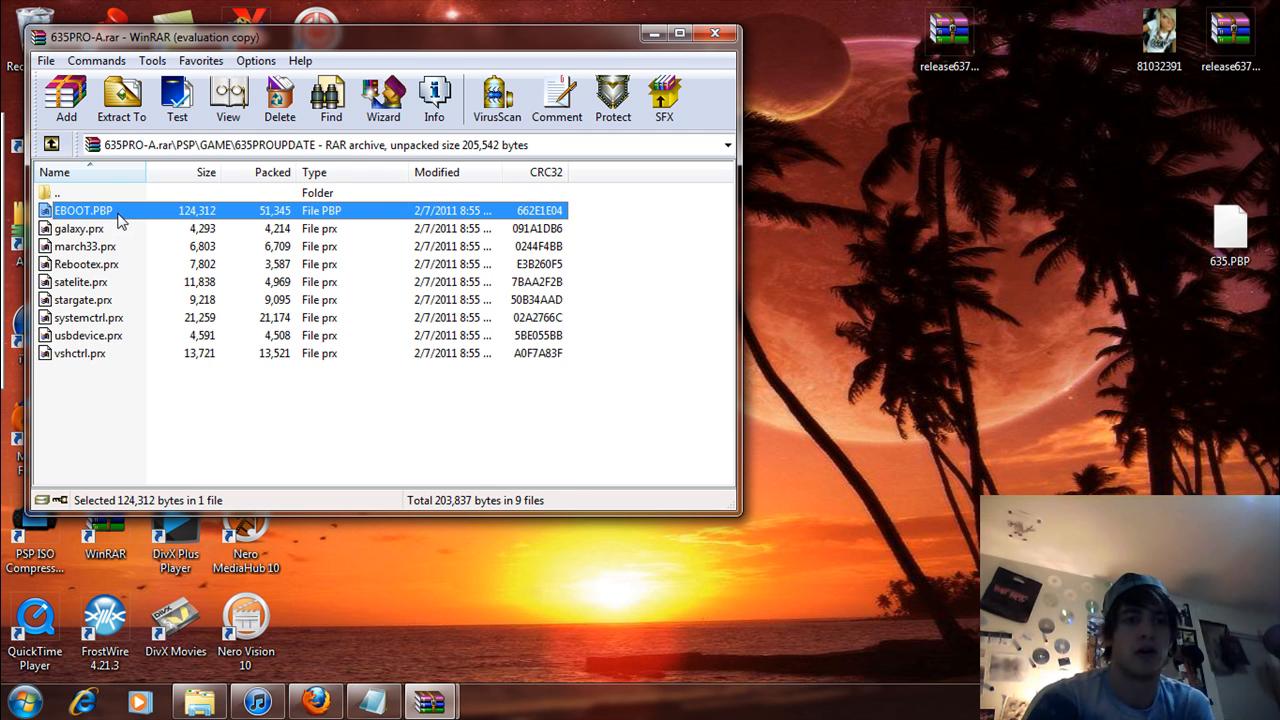
mouse_move(103, 234)
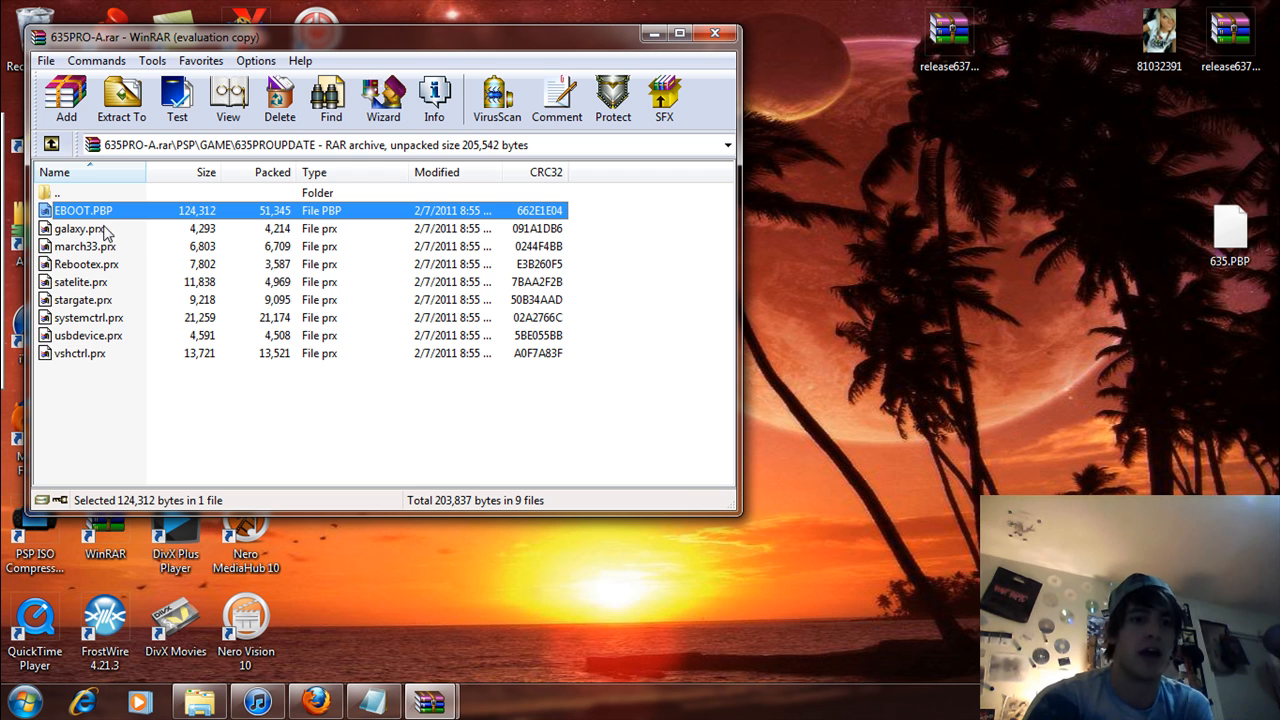
mouse_move(118, 61)
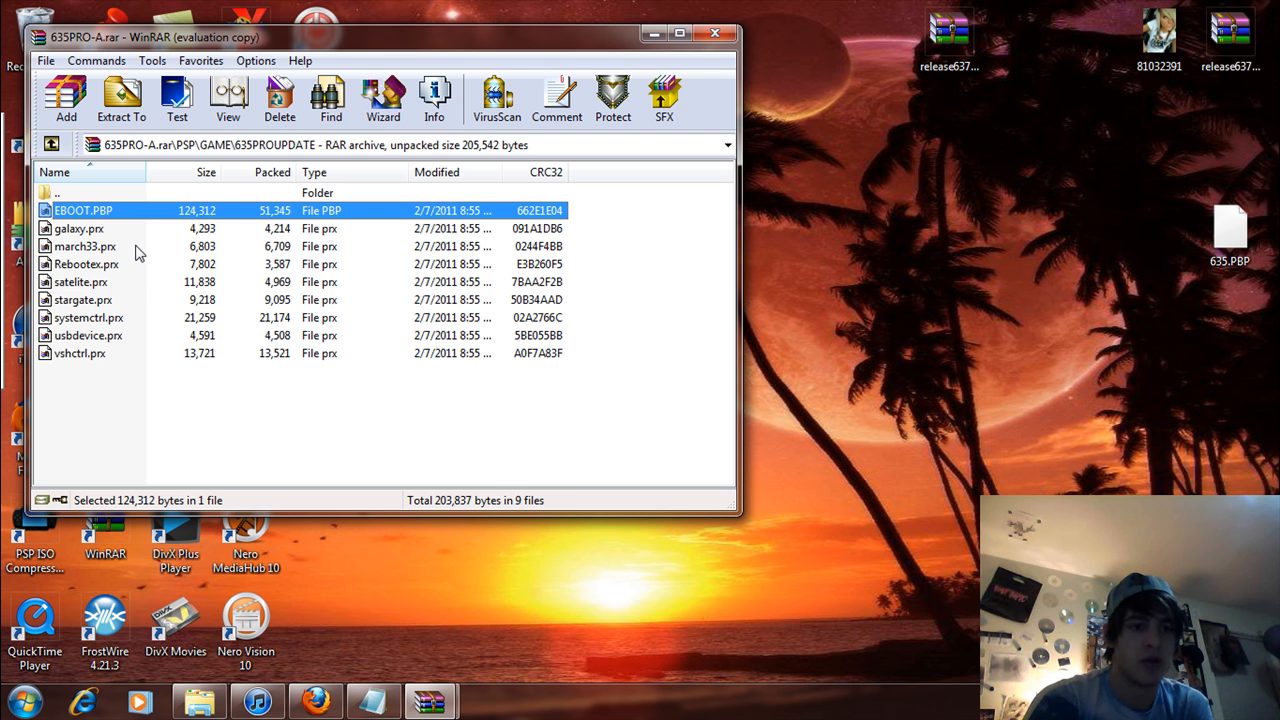
mouse_move(139, 278)
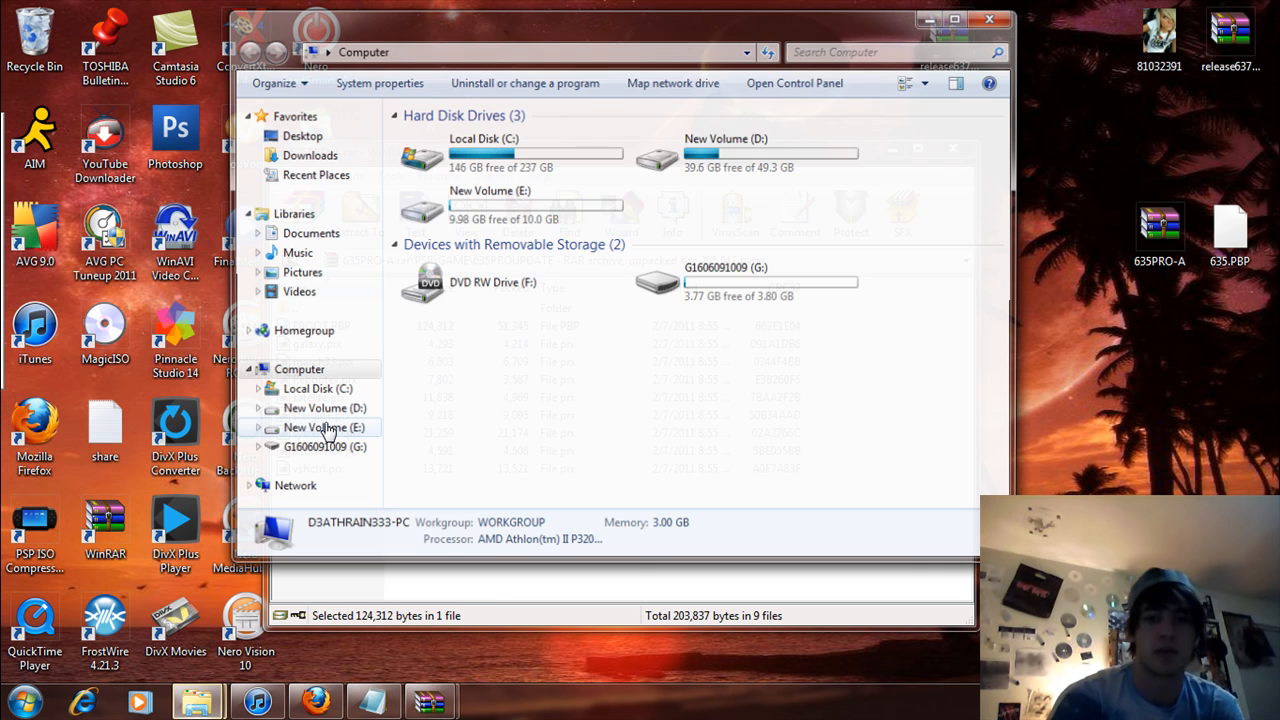
- Browse the G: memory stick in Explorer down to its empty PSP\GAME folder
double_click(314, 446)
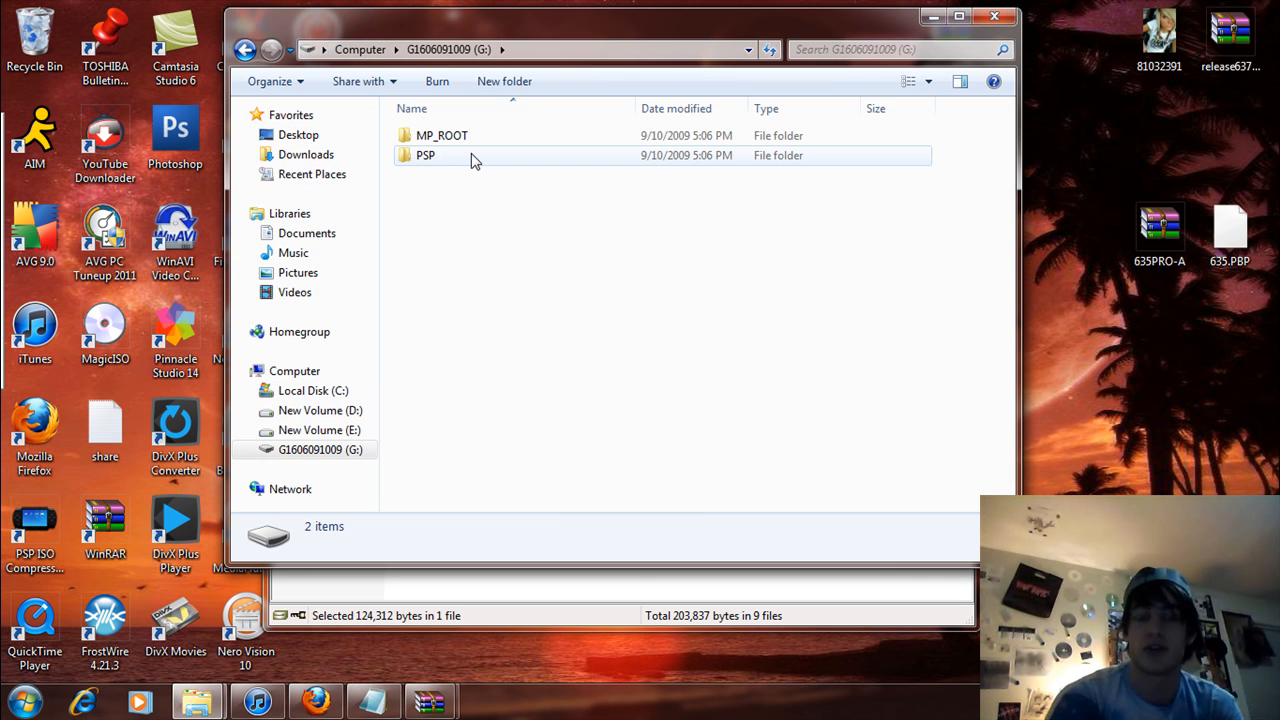
double_click(425, 155)
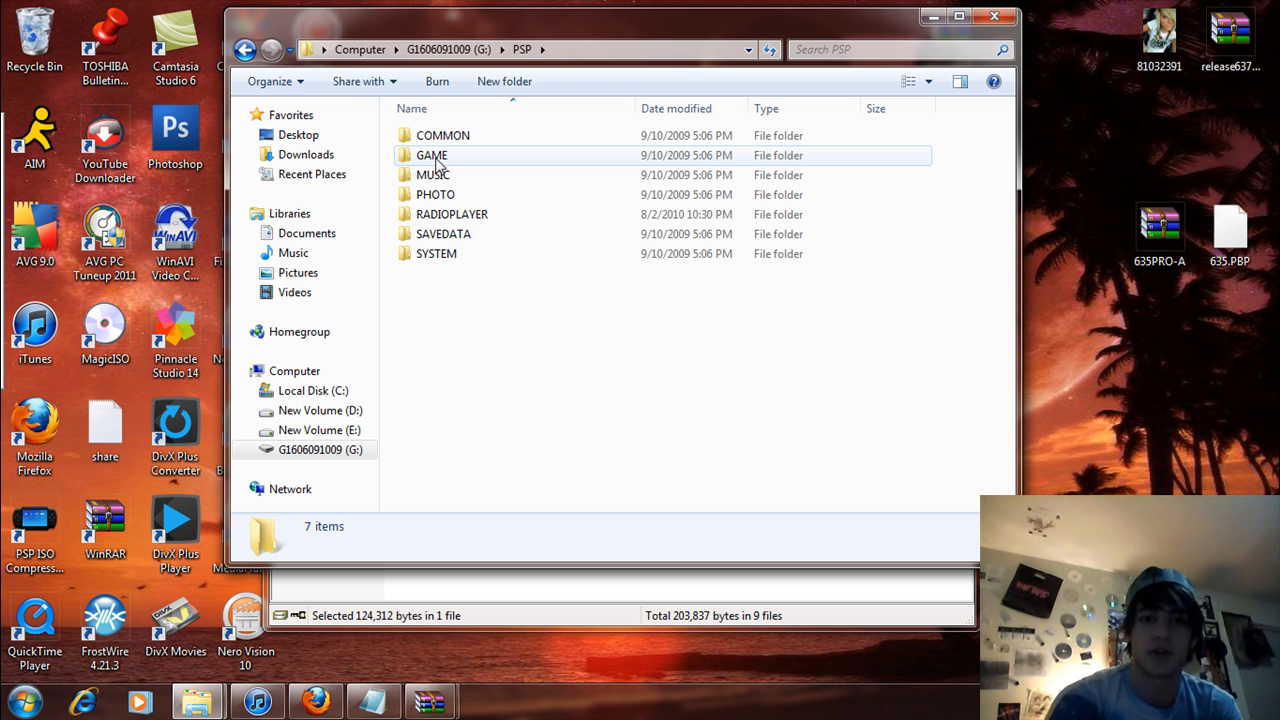
double_click(431, 155)
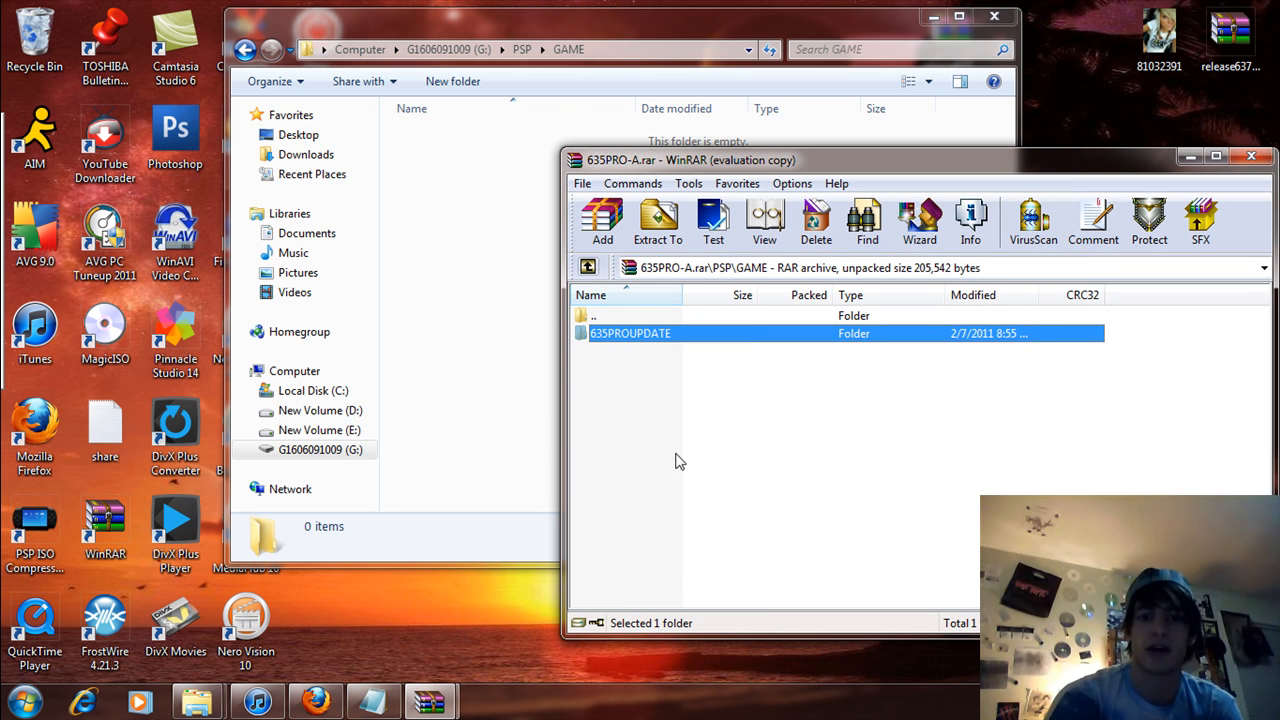
mouse_move(620, 361)
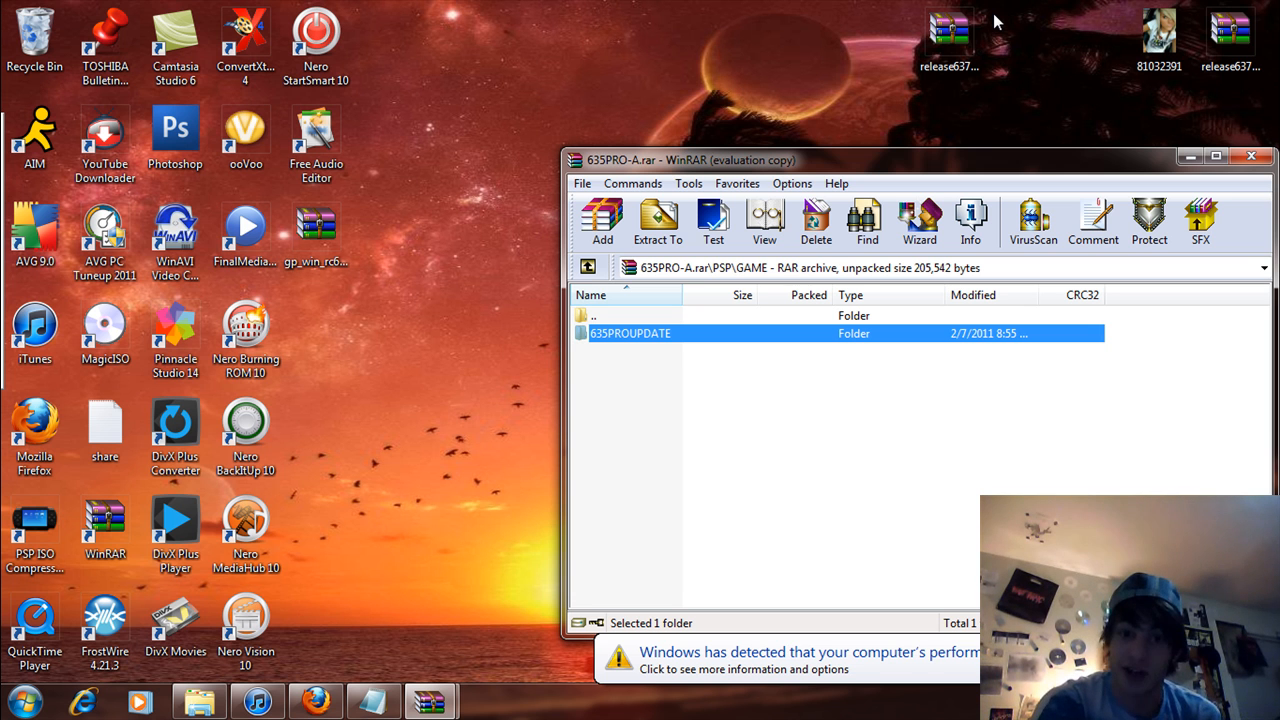
mouse_move(588, 267)
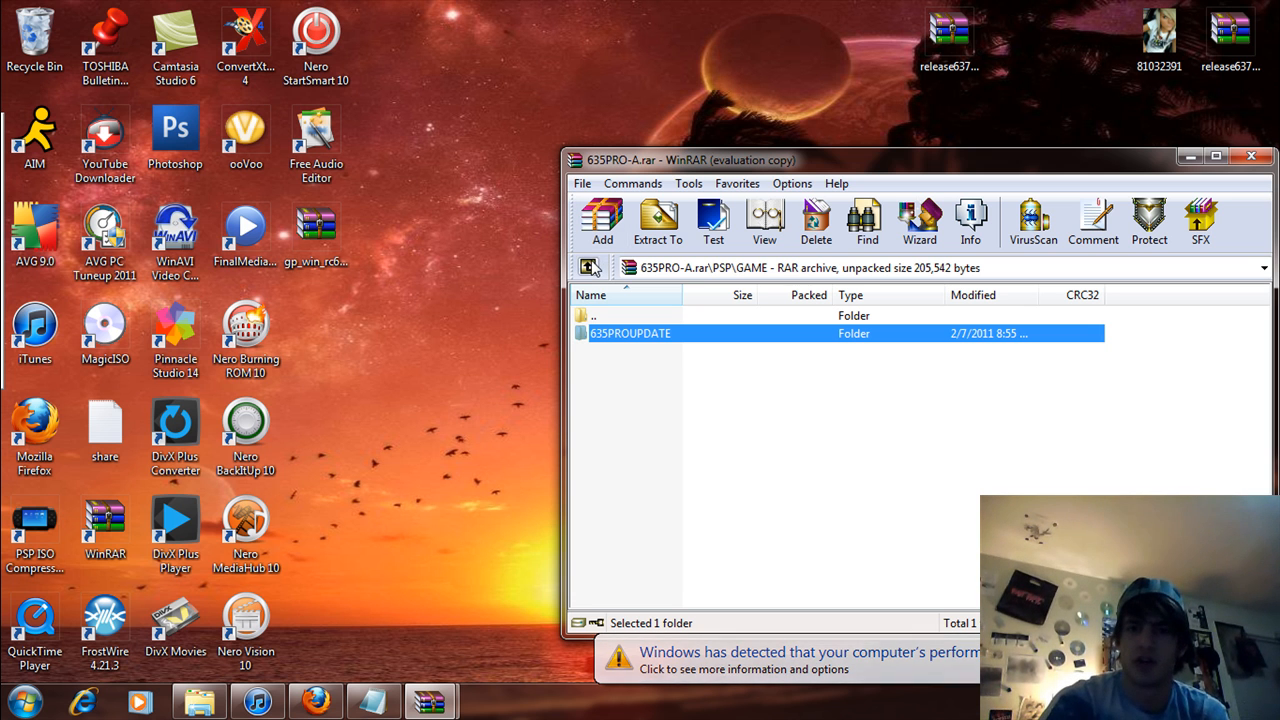
- Return to the 635PRO-A archive root and open readme.txt in Notepad
double_click(631, 333)
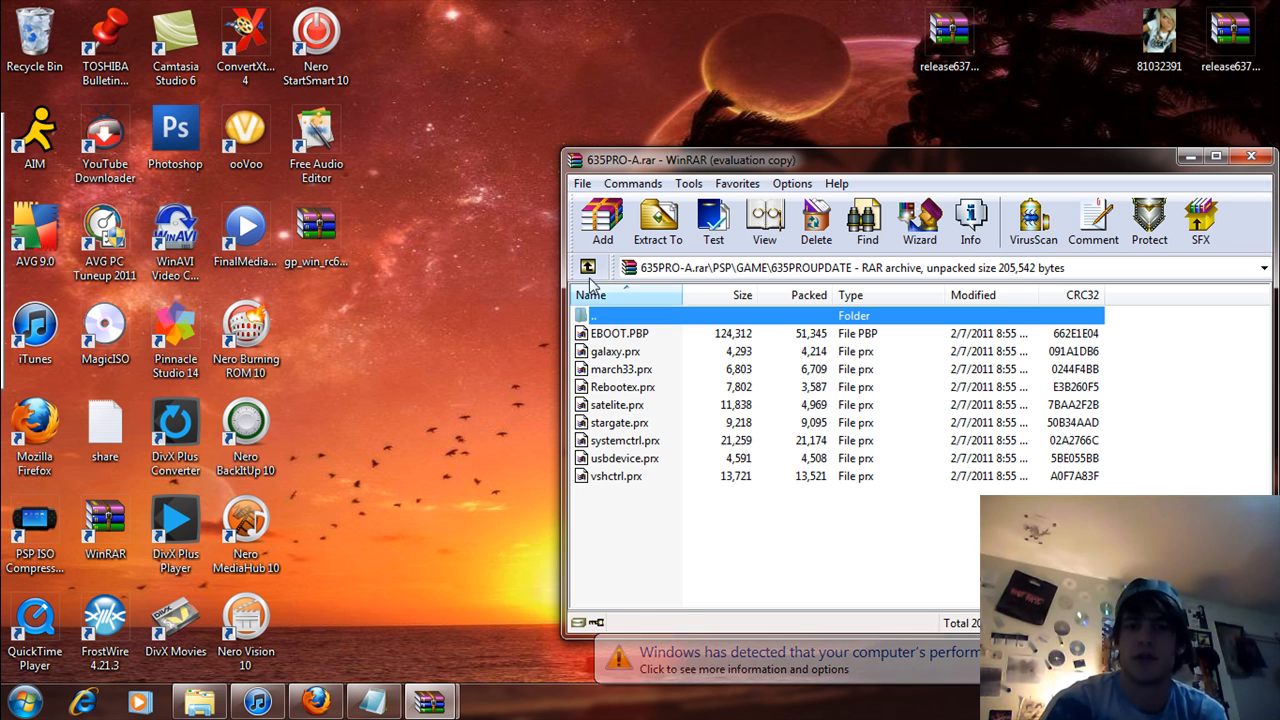
left_click(588, 267)
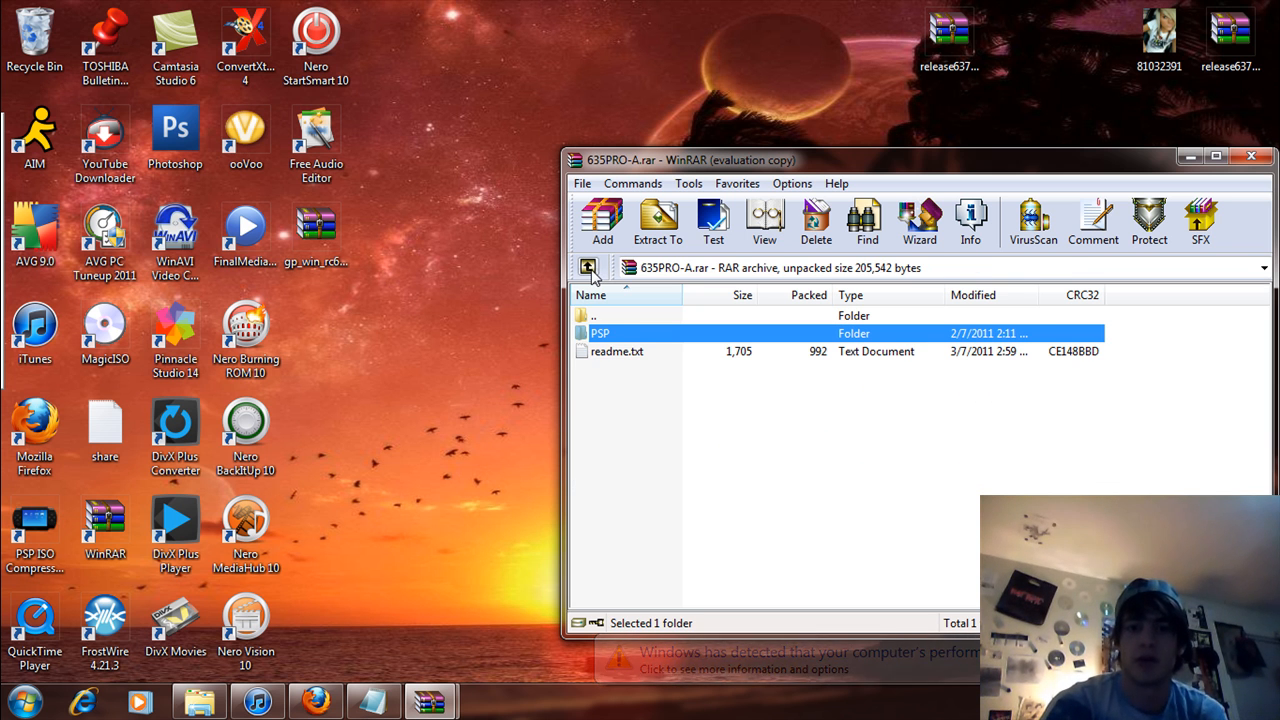
double_click(617, 351)
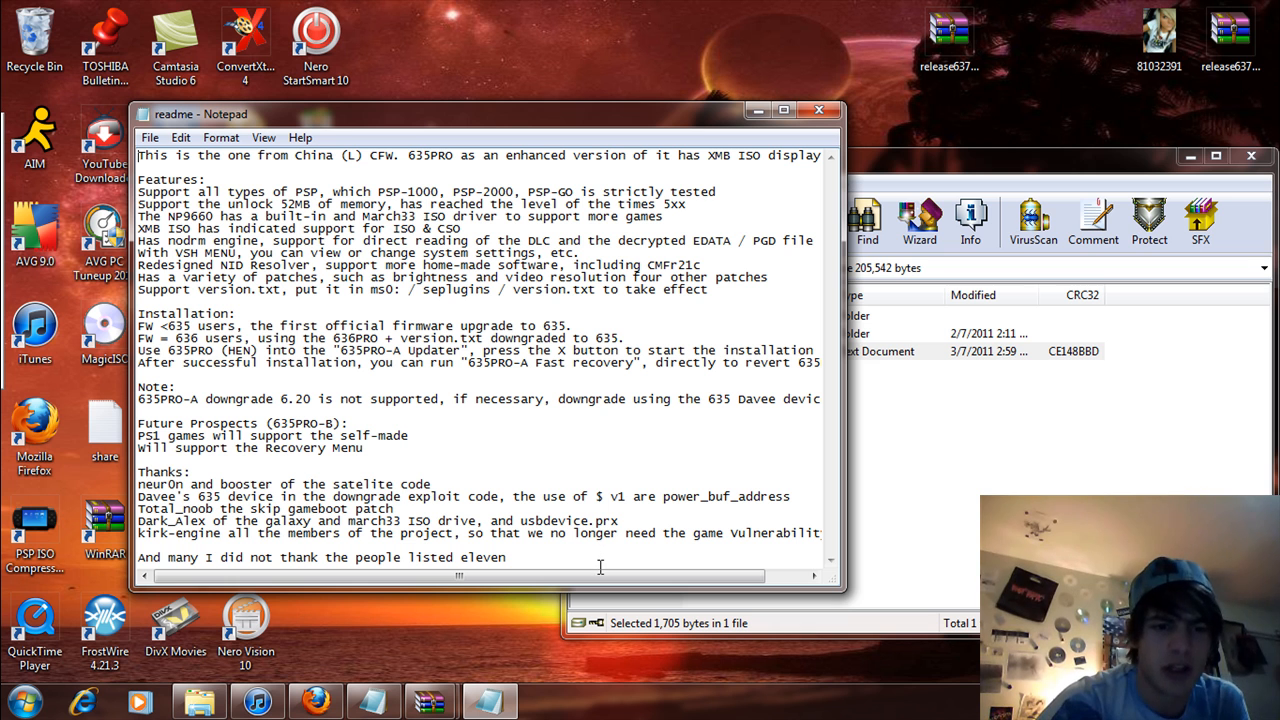
mouse_move(410, 253)
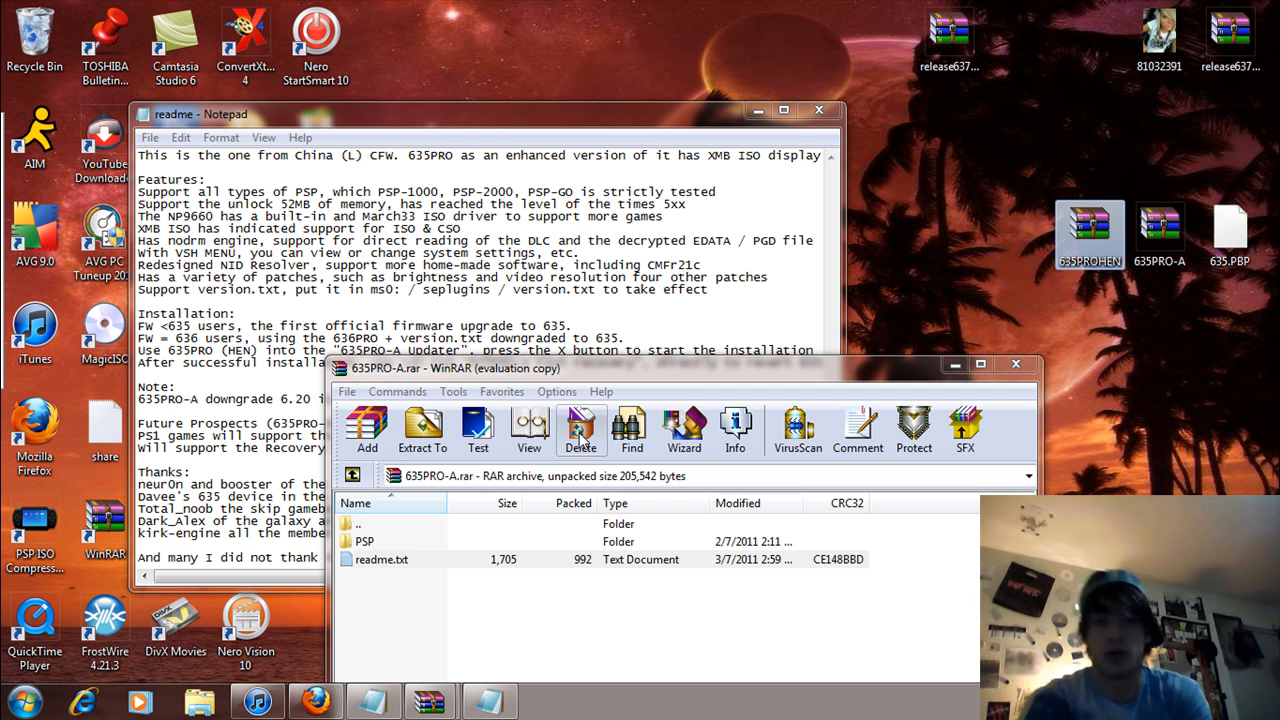
mouse_move(819, 111)
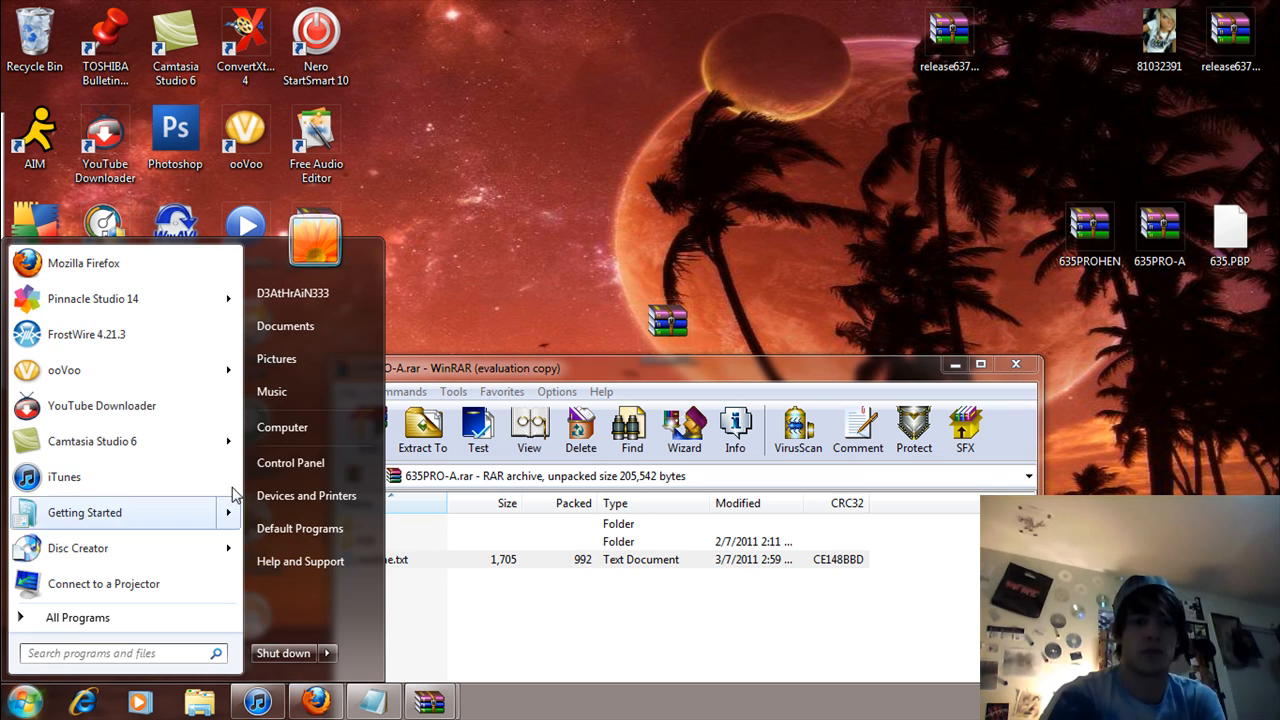
- Browse drive G: to PSP\GAME, then open the 635PROHEN.rar archive from the desktop
left_click(282, 427)
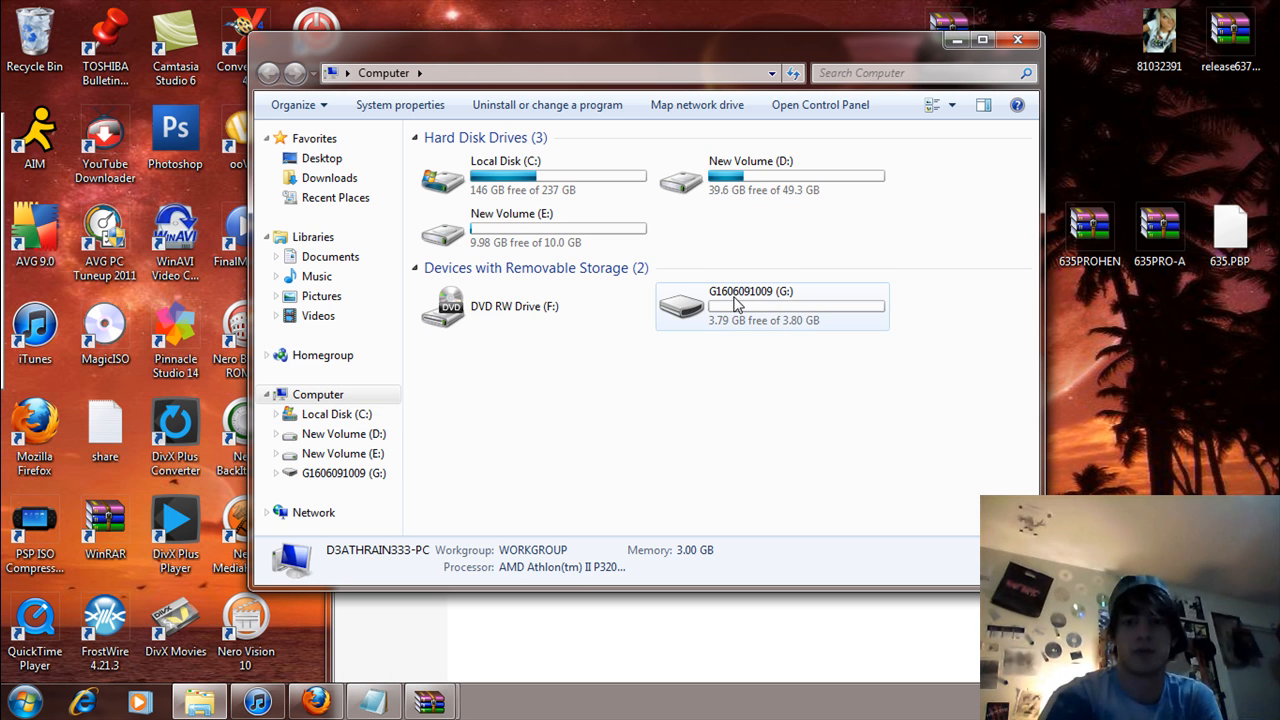
double_click(770, 306)
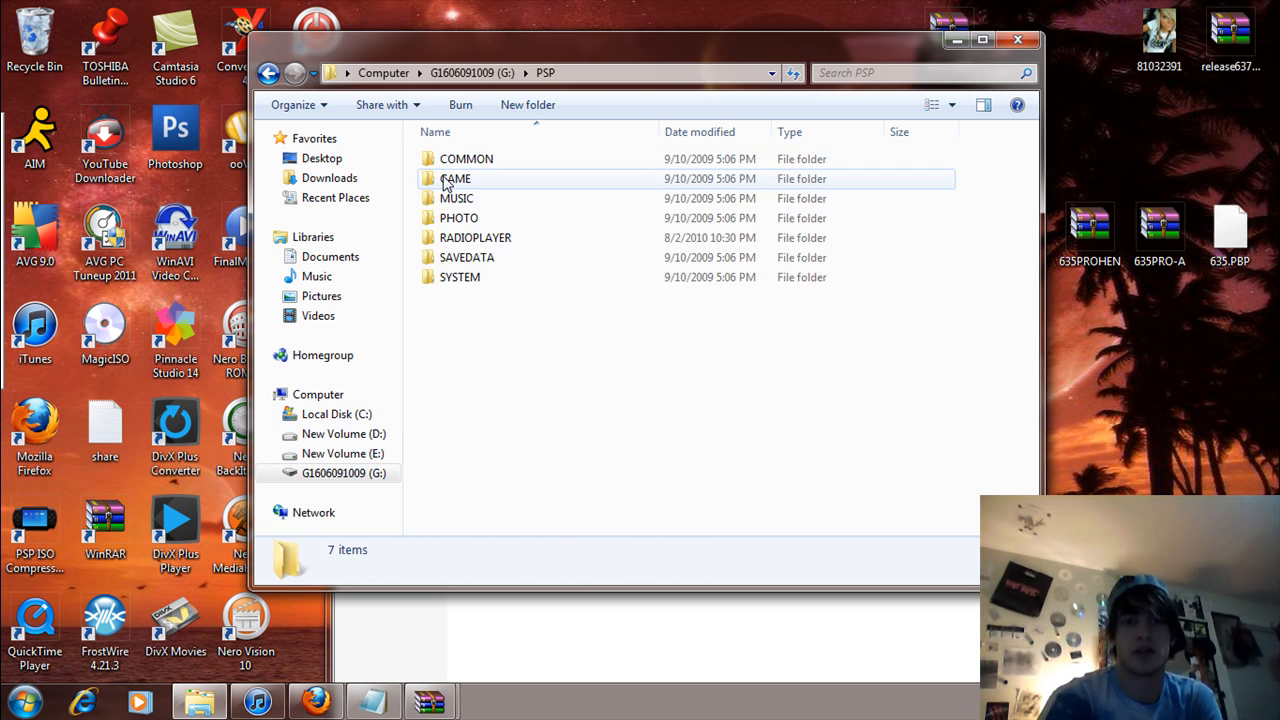
double_click(455, 178)
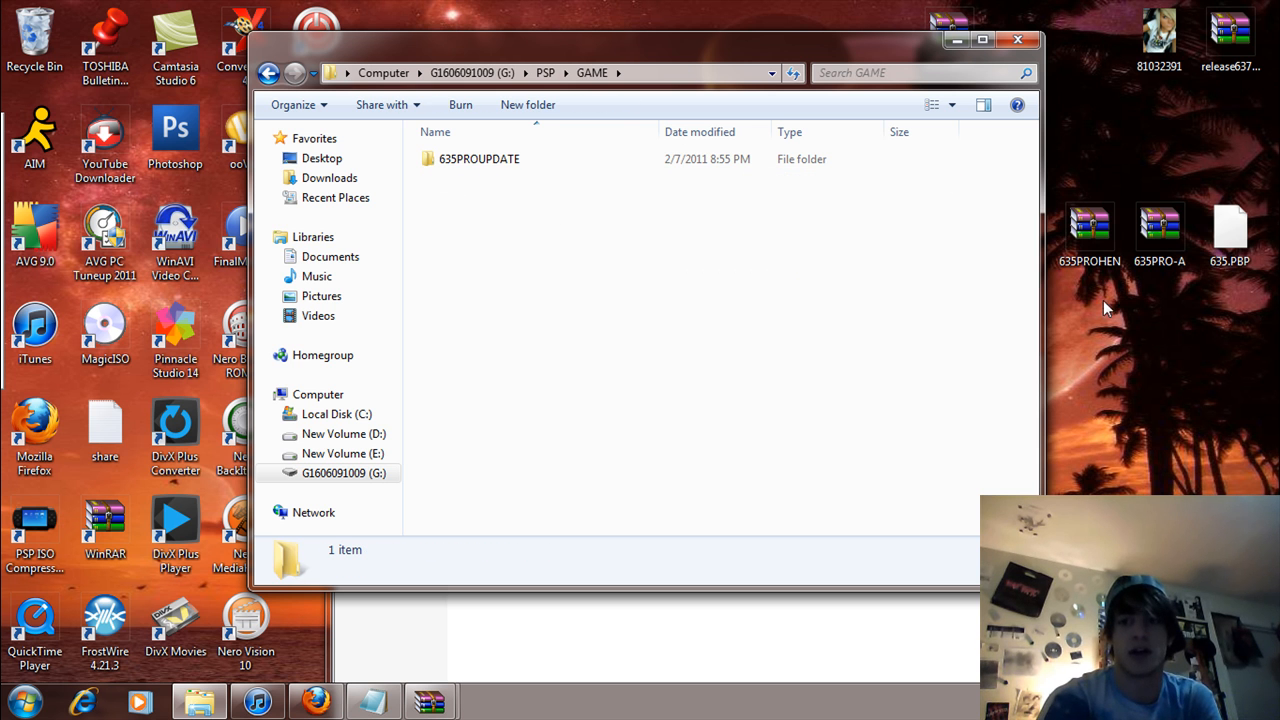
double_click(1089, 230)
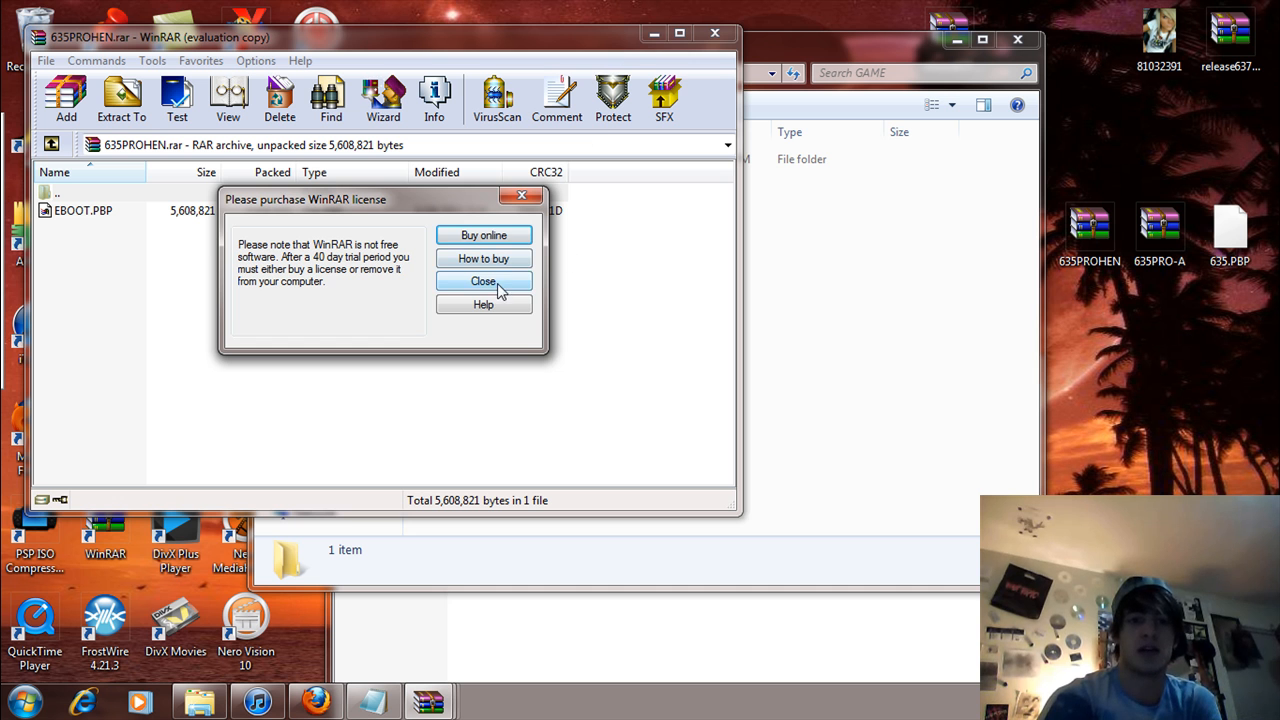
- Close the 'Please purchase WinRAR license' reminder to view EBOOT.PBP in 635PROHEN
left_click(483, 281)
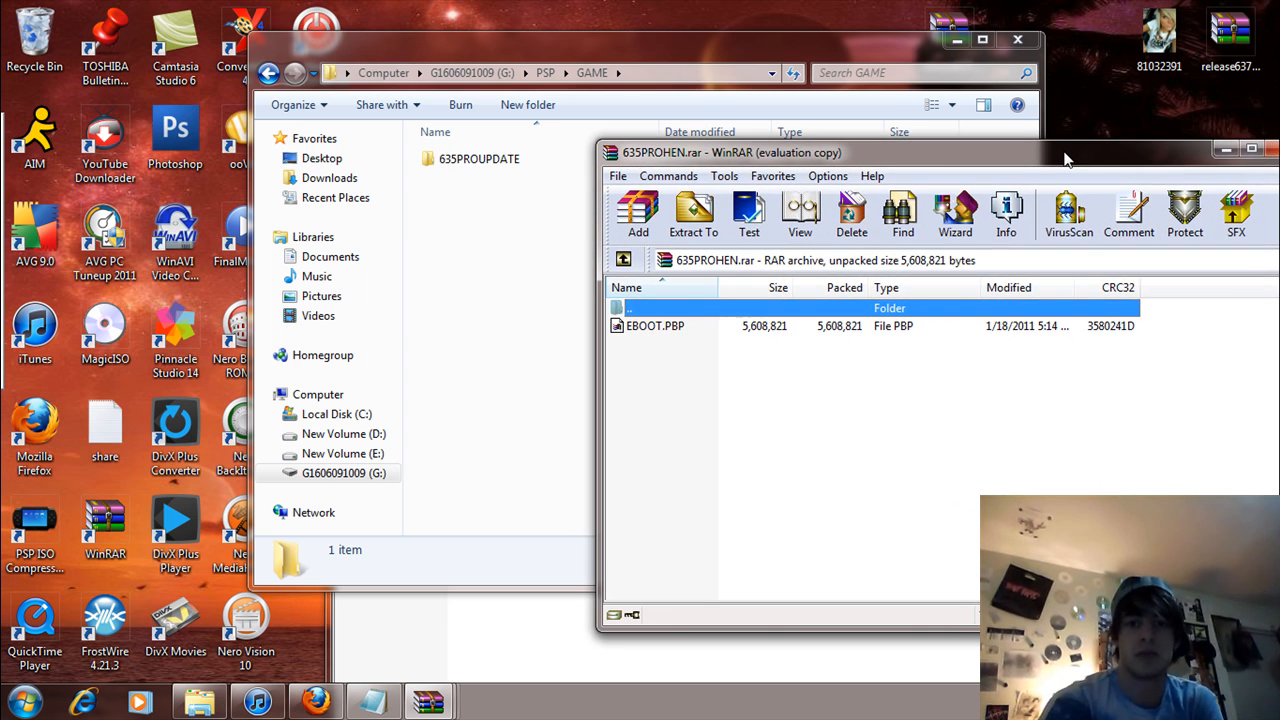
mouse_move(675, 428)
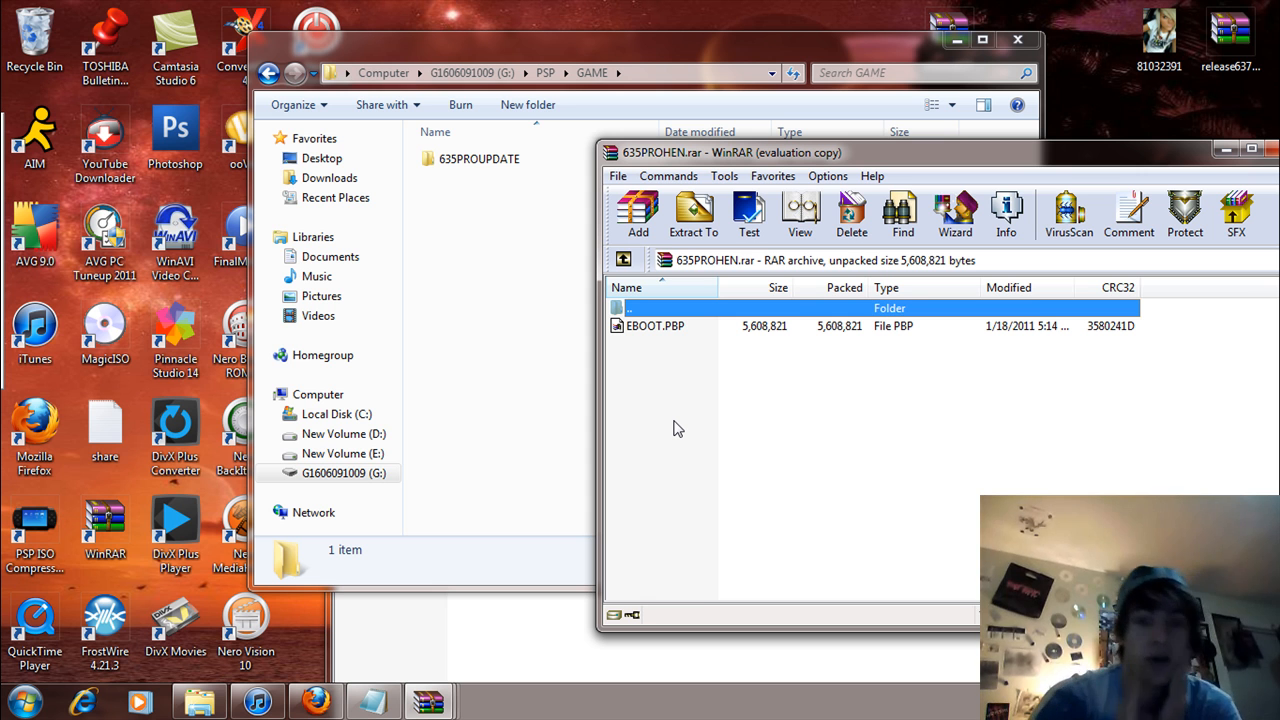
mouse_move(505, 312)
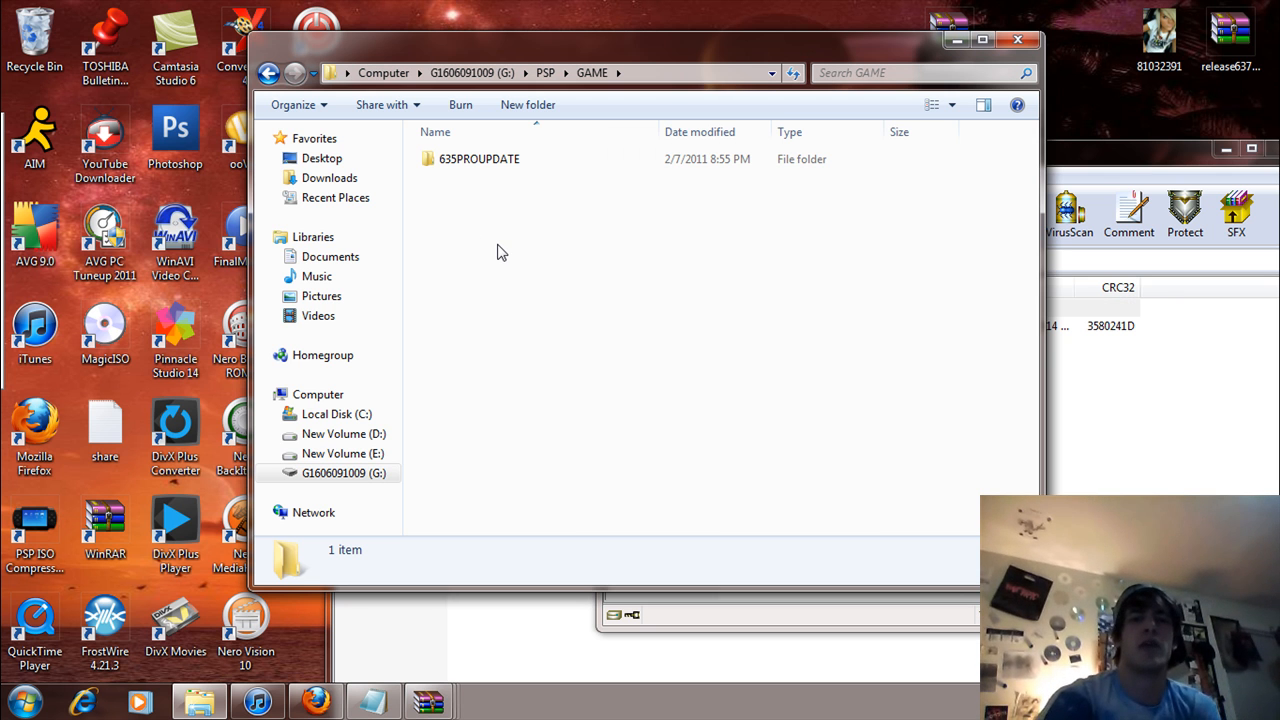
- Create a new folder named 635PROHEN in the memory stick's GAME folder and open it
right_click(500, 250)
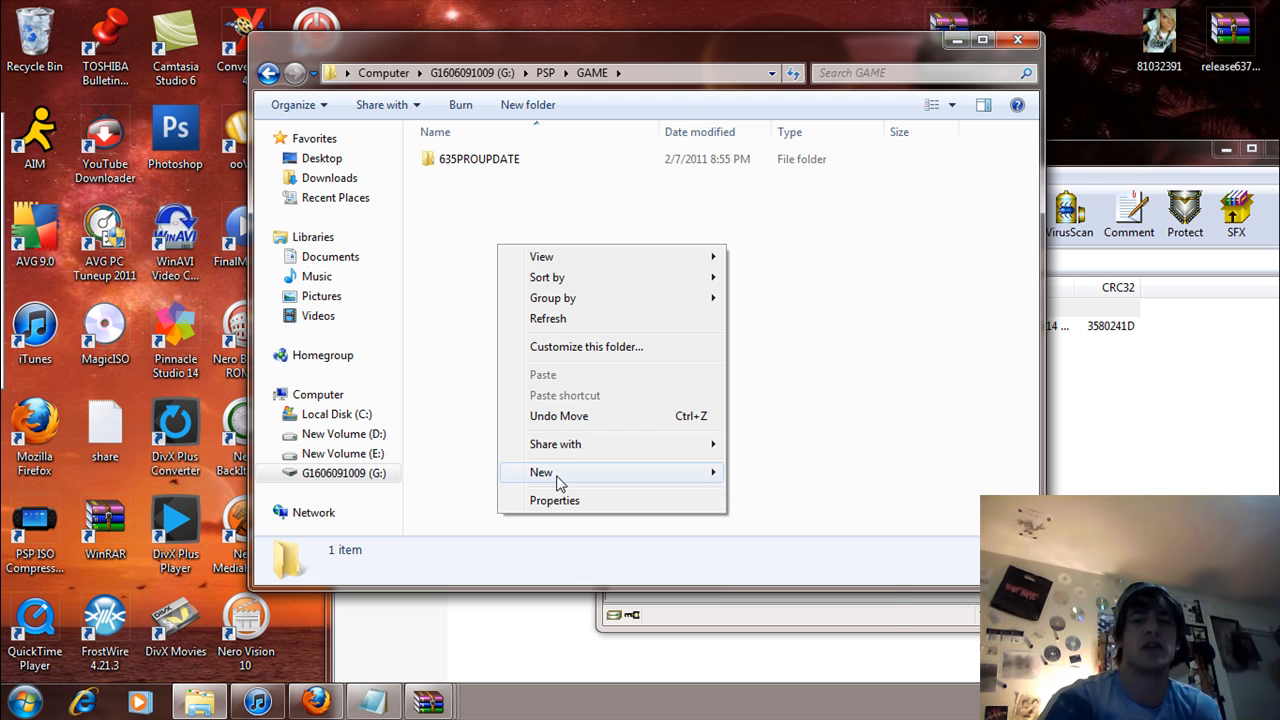
left_click(743, 355)
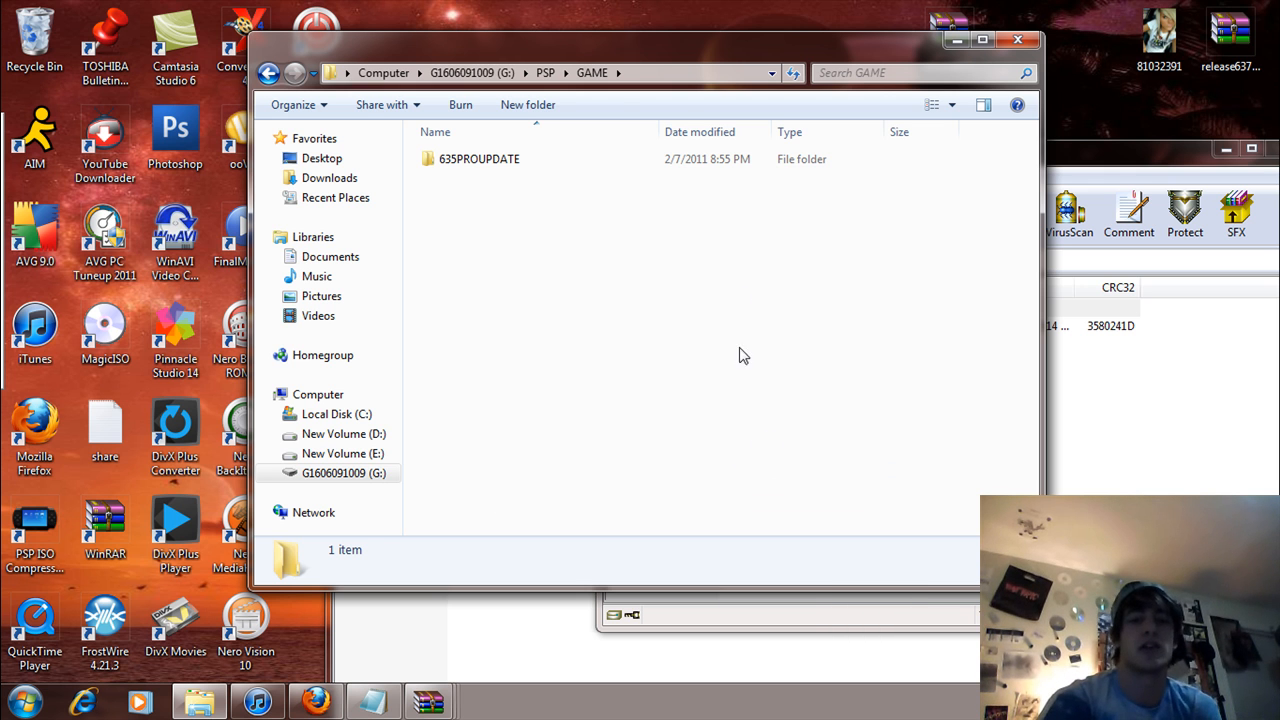
left_click(527, 104)
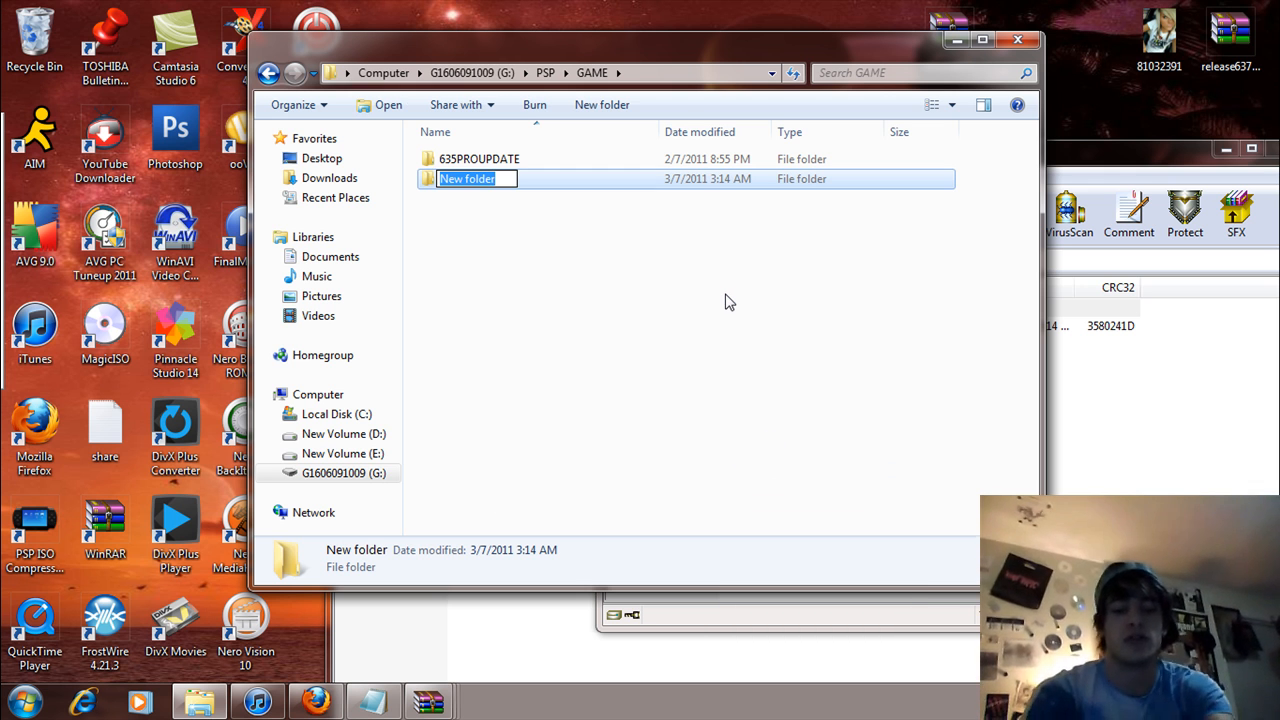
type("635")
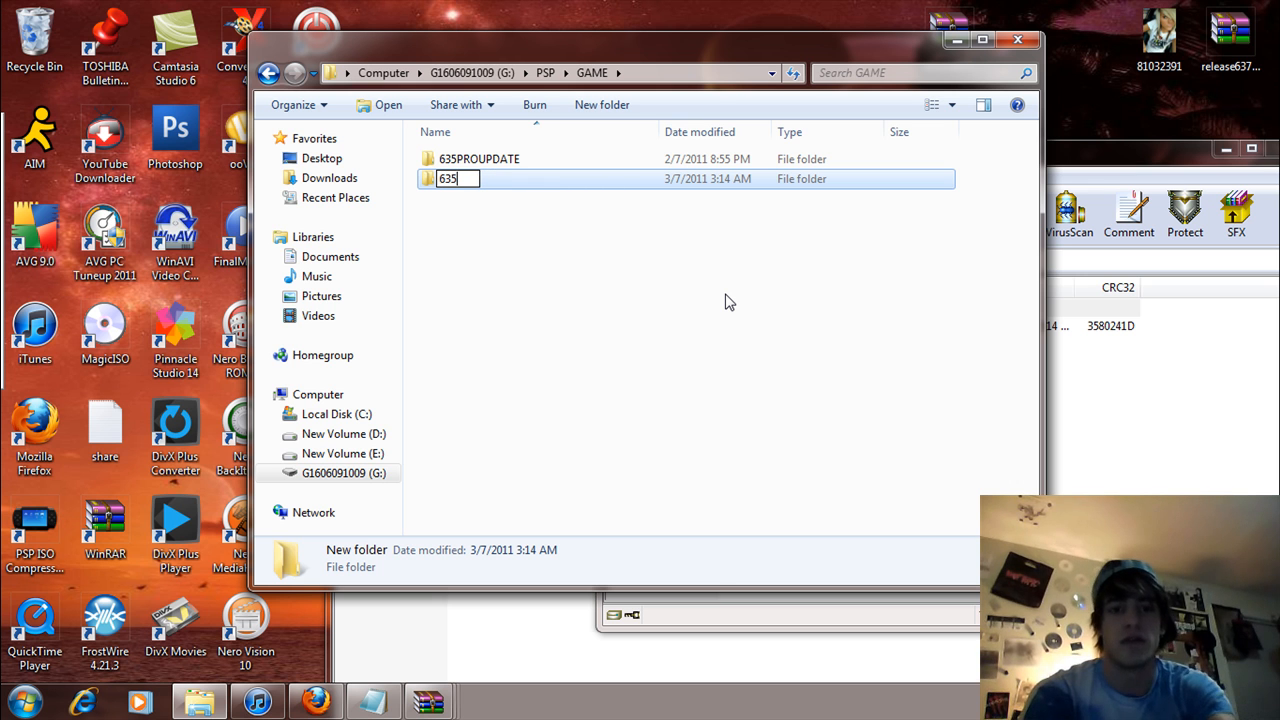
type("PROH")
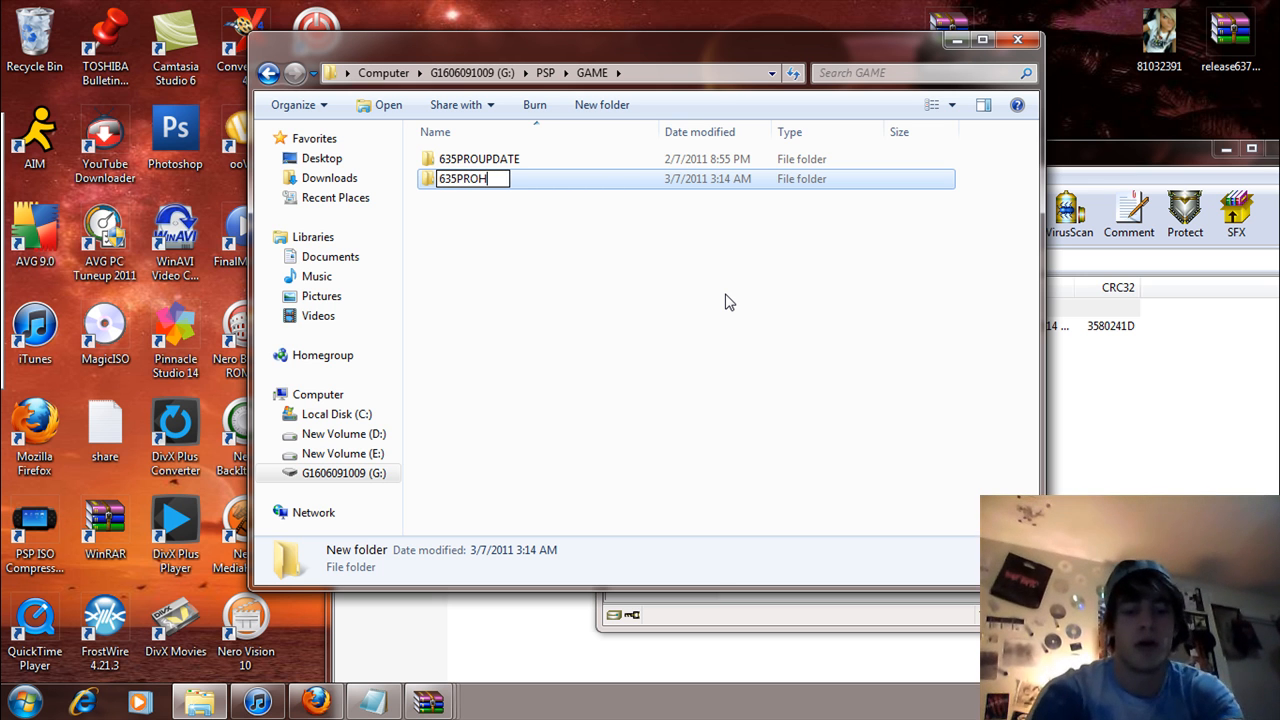
type("EN")
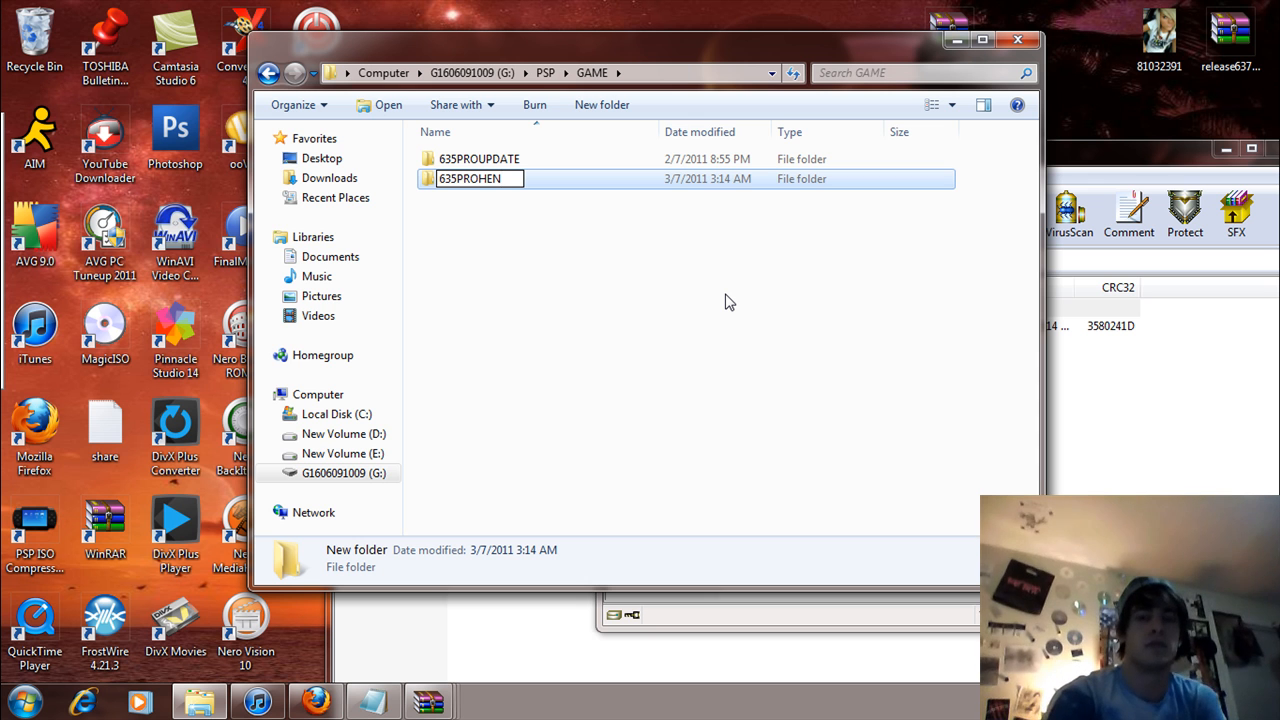
double_click(470, 178)
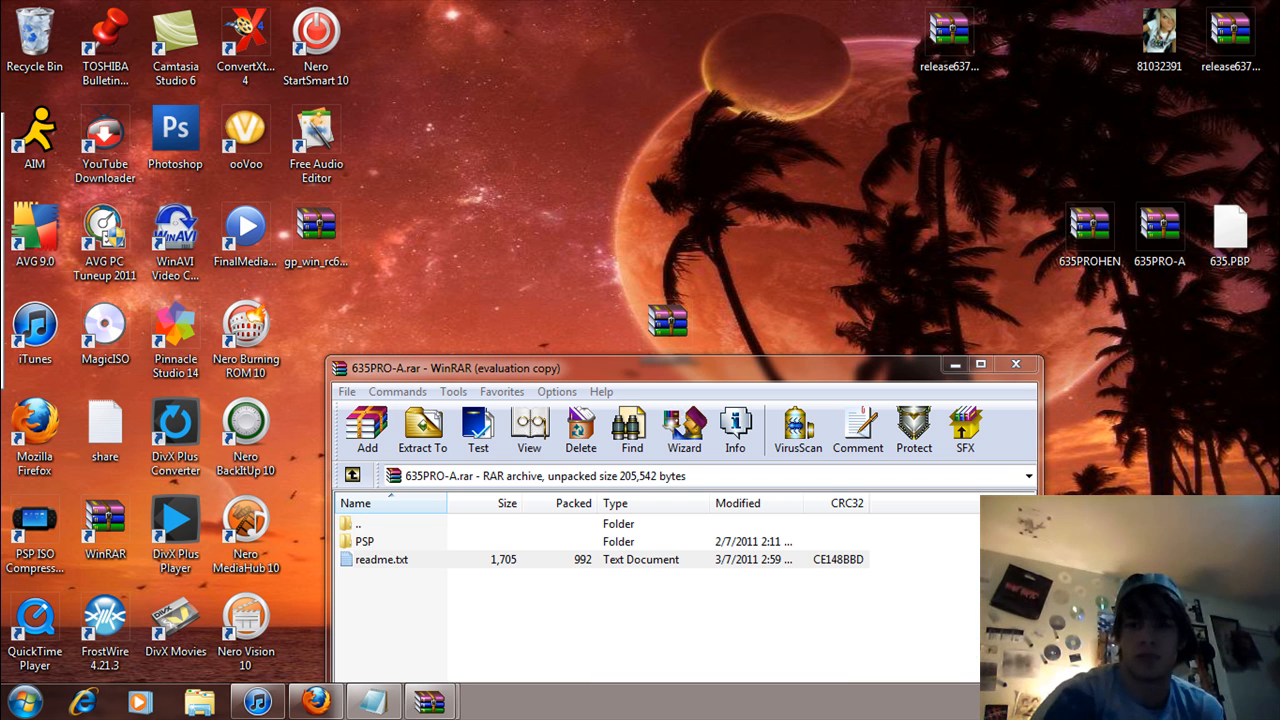
mouse_move(1203, 469)
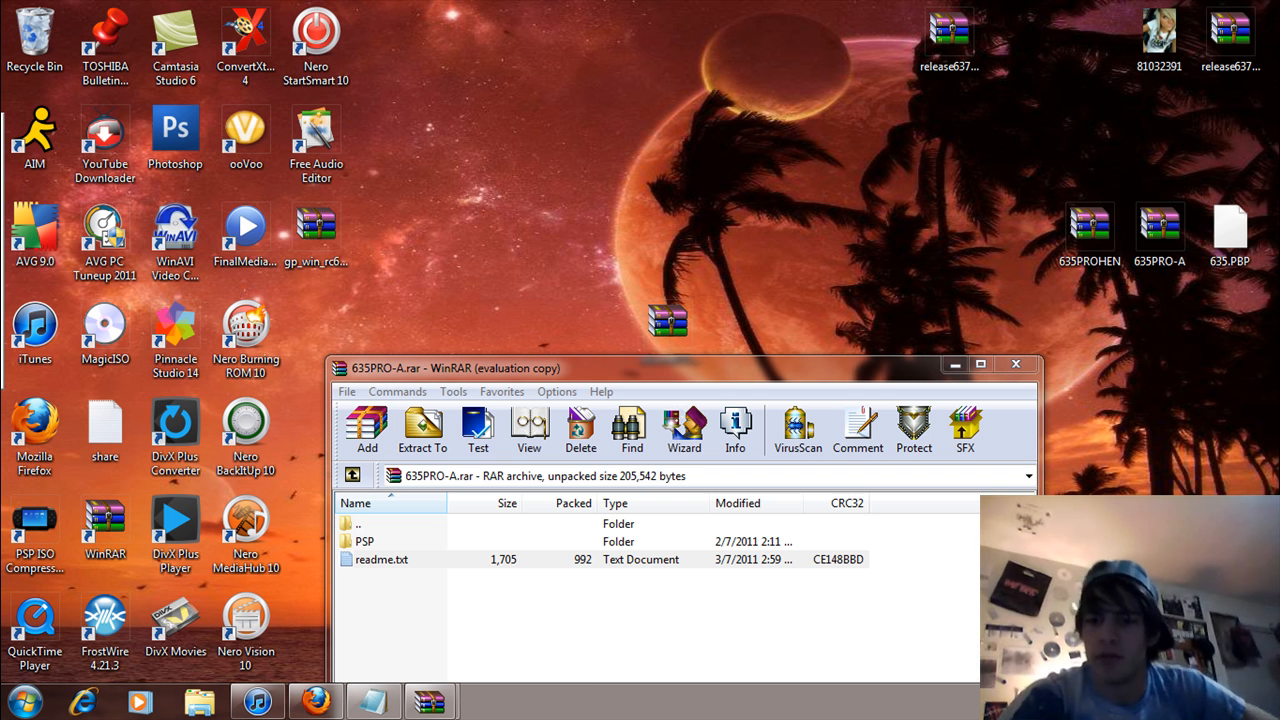
- Close the WinRAR window and select the 635PRO-A icon on the desktop
left_click(1016, 364)
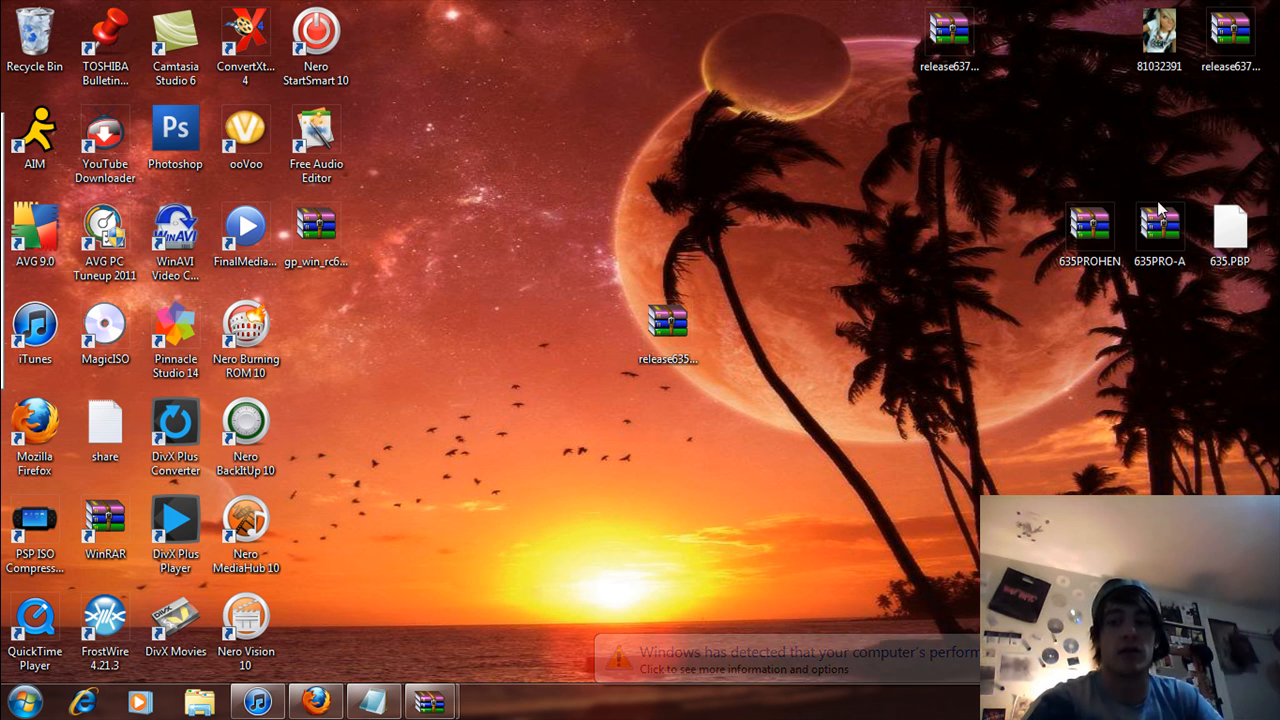
left_click(1160, 228)
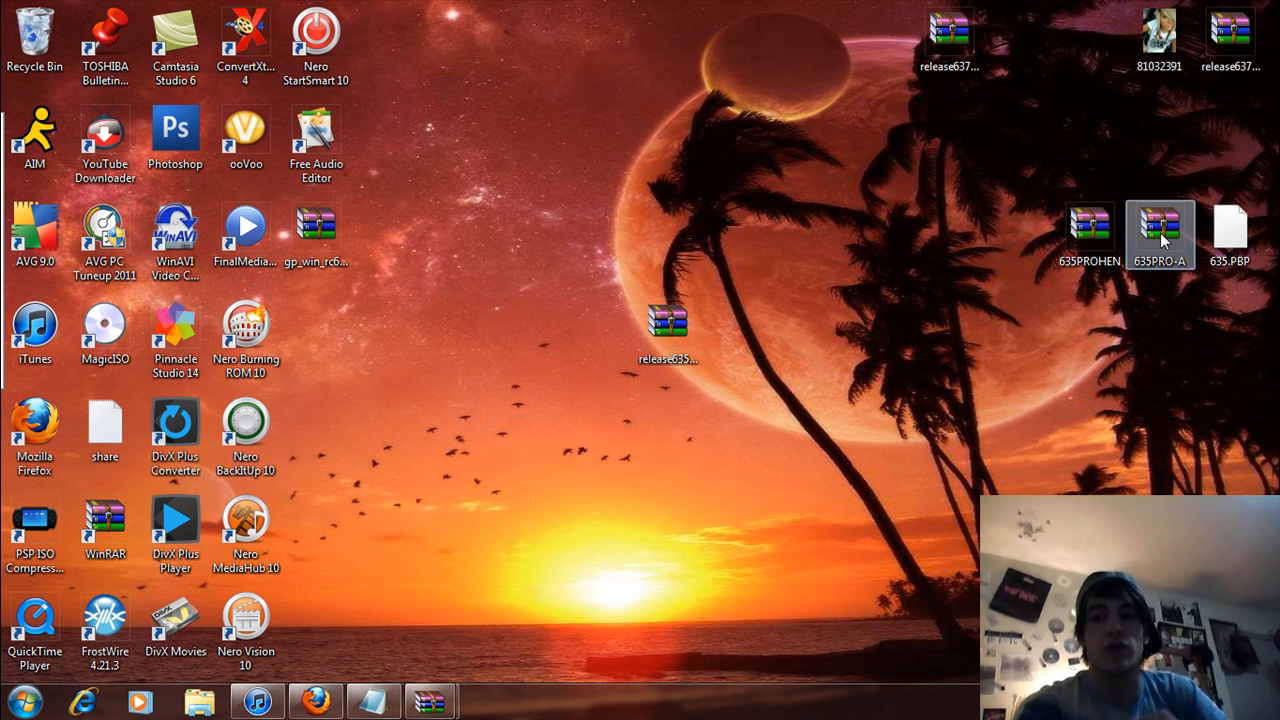